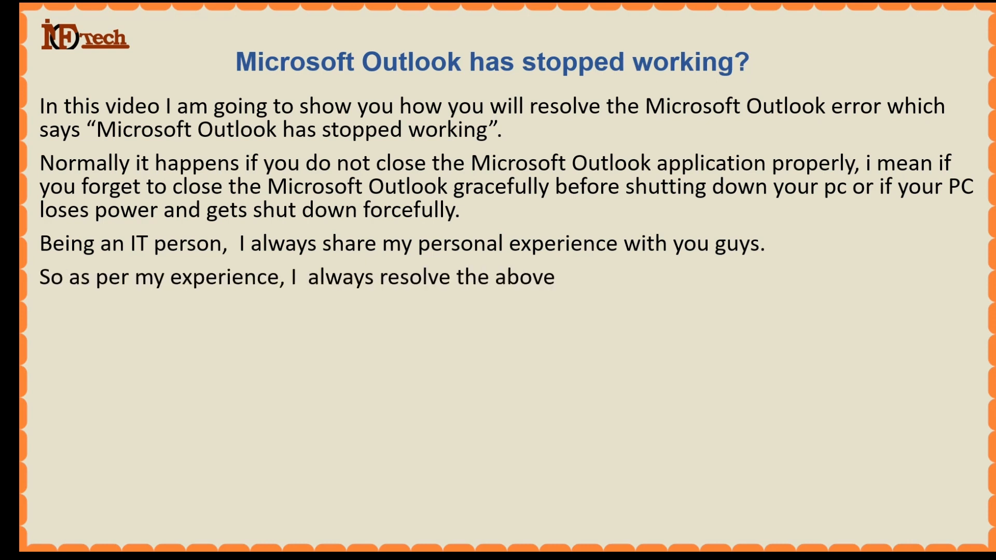
- Finish the intro slide on the 'Microsoft Outlook has stopped working' error and show the desktop
text(mentioned Microsoft Outlook)
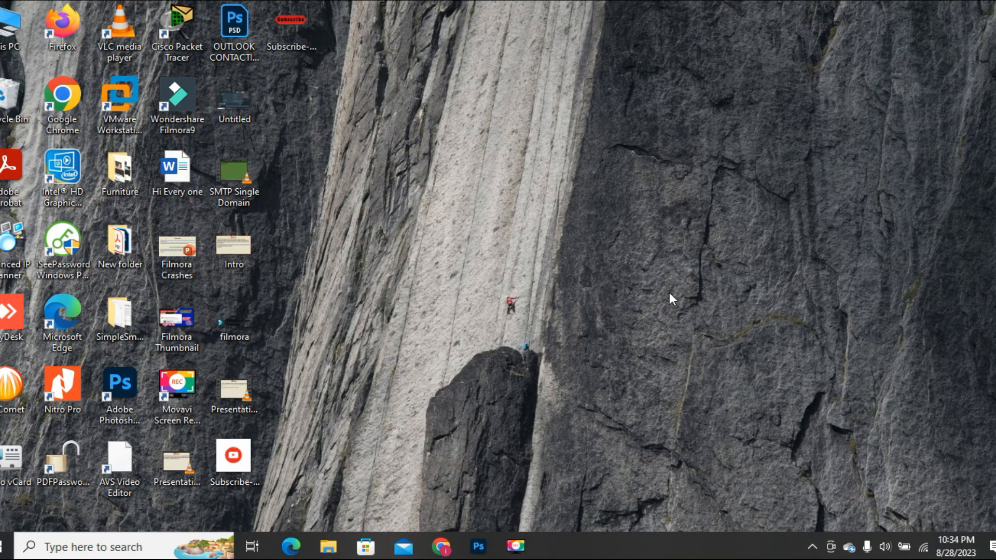
mouse_move(670, 296)
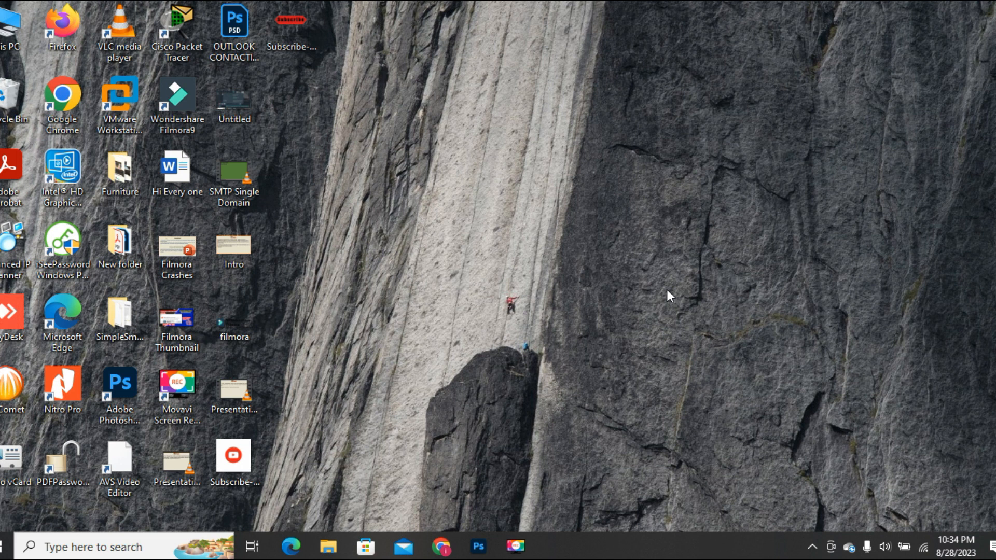
mouse_move(424, 345)
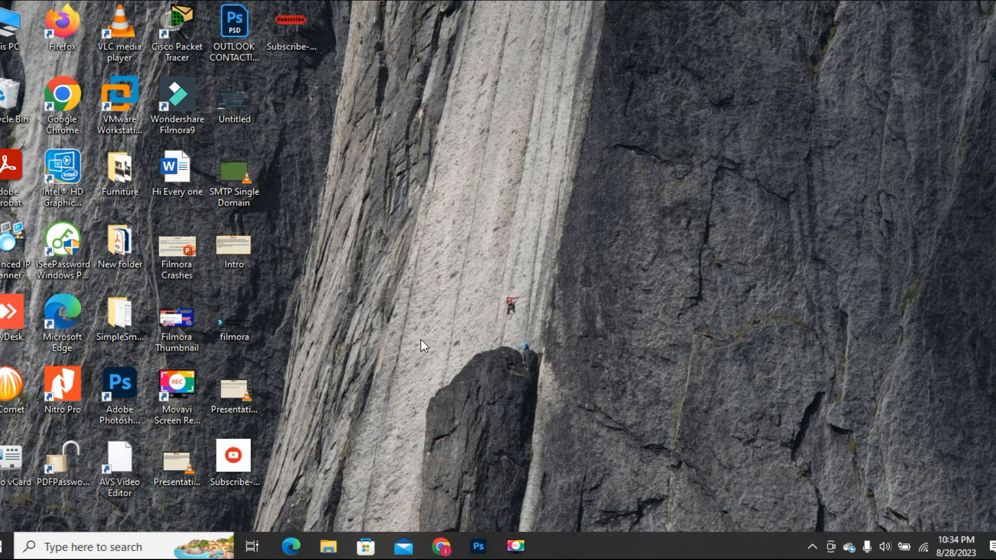
- Launch the Run tool from the Windows taskbar search by searching 'run'
click(118, 460)
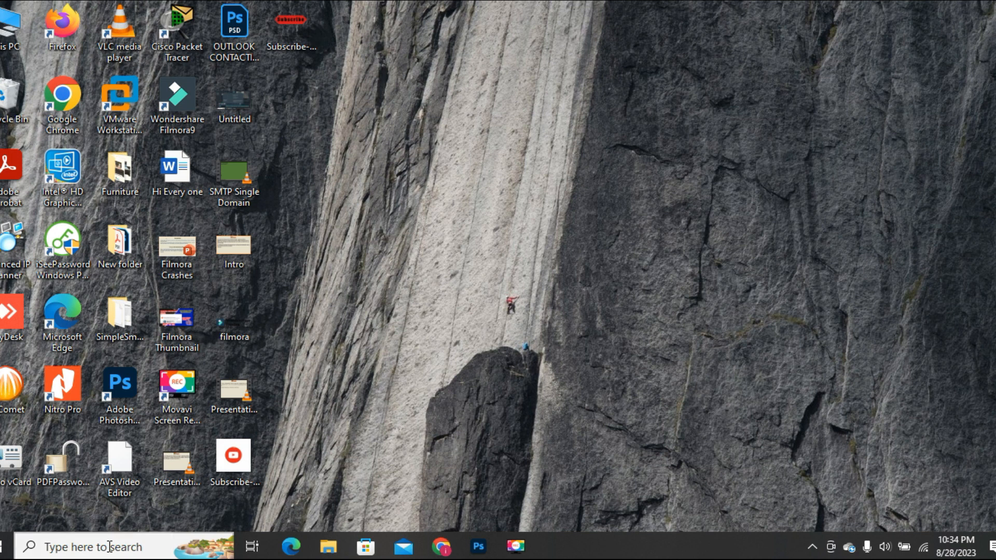
click(95, 546)
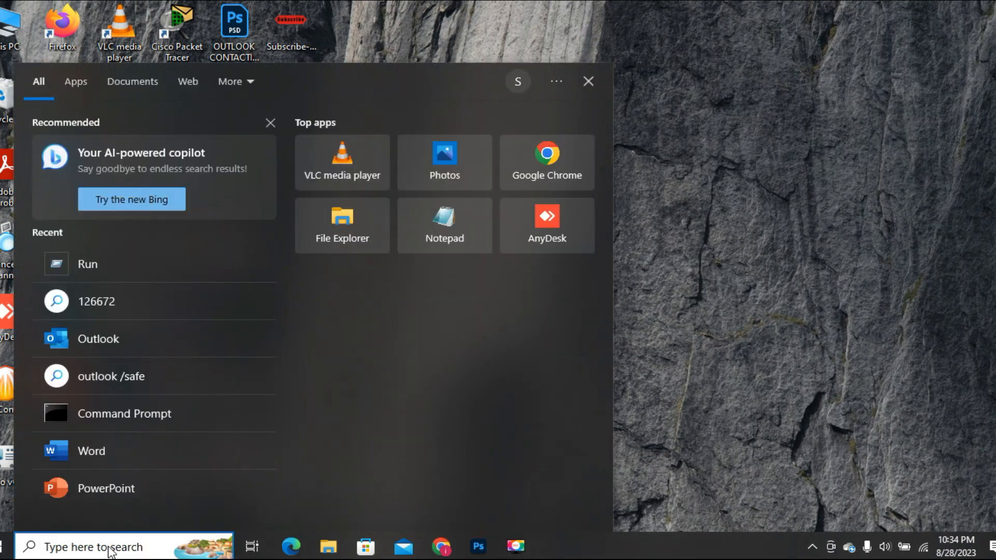
text(run)
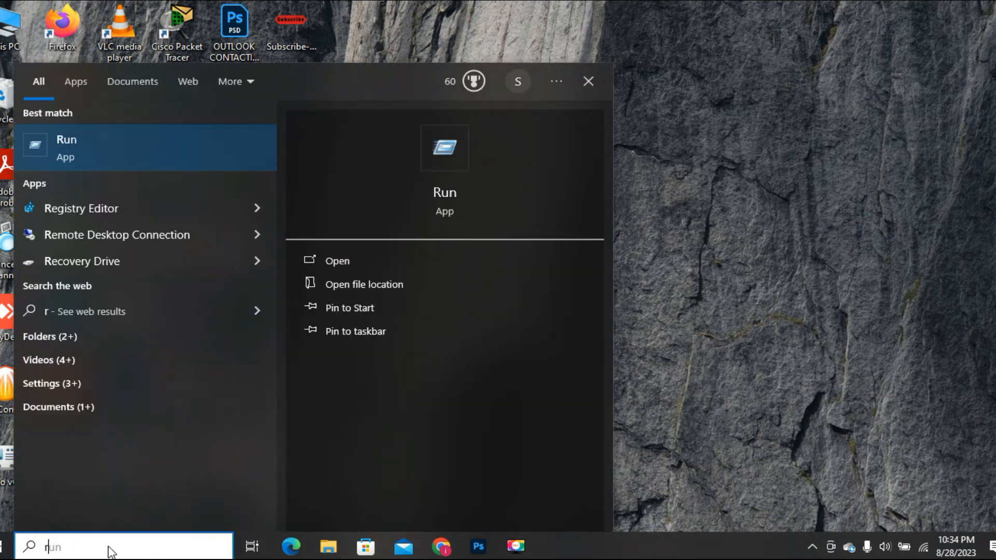
text(un)
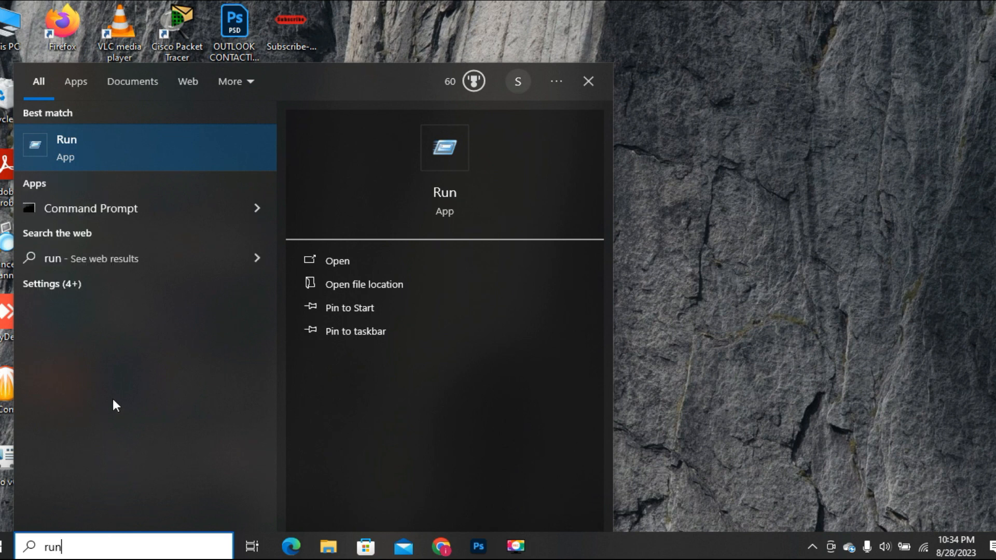
mouse_move(112, 158)
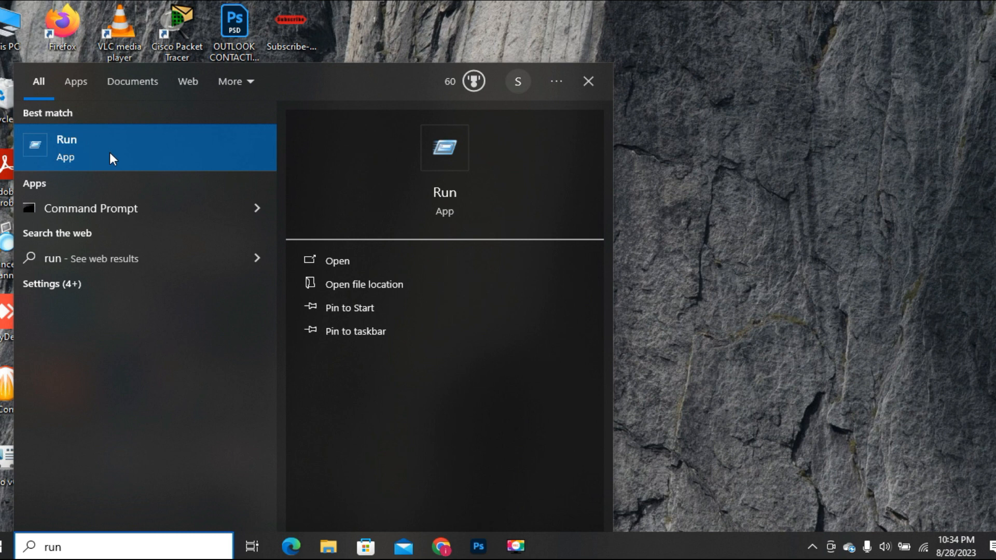
click(339, 260)
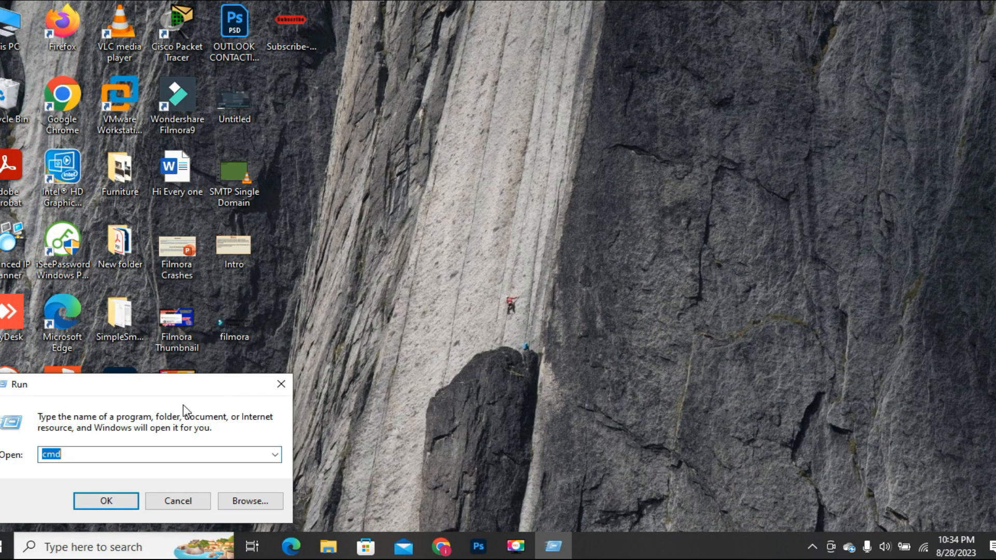
mouse_move(197, 419)
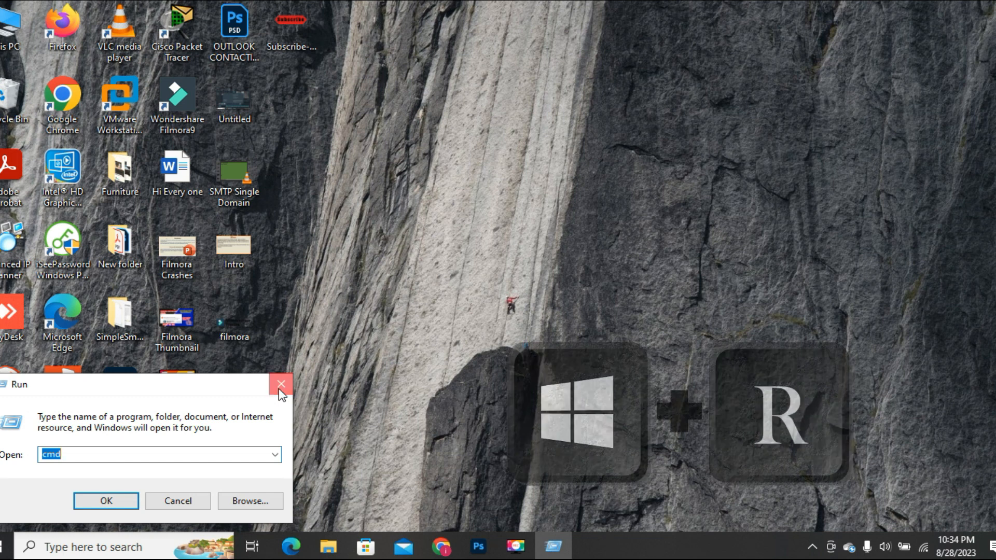
- Start Outlook in safe mode by running 'outlook.exe /safe' from a fresh Win+R Run box
click(280, 385)
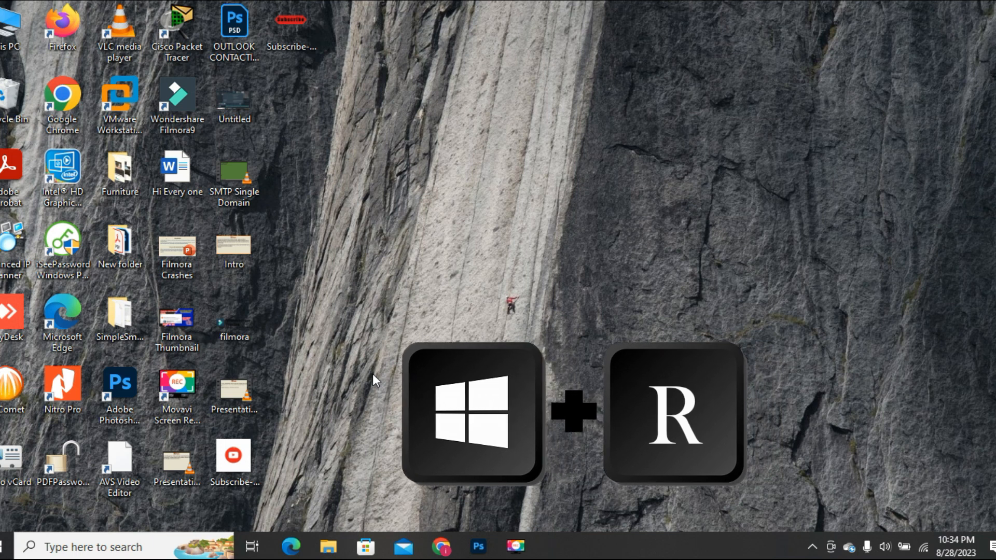
key(Win+r)
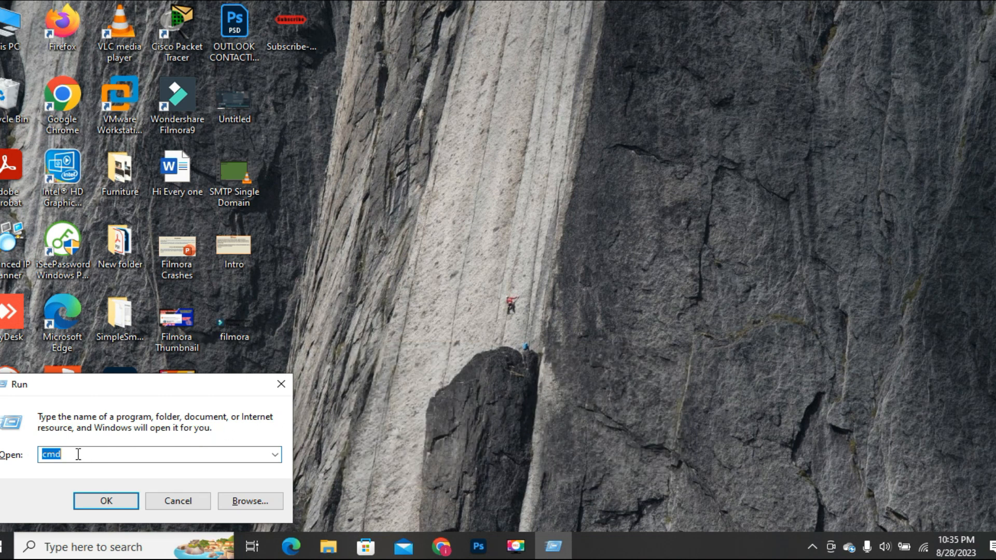
text(o)
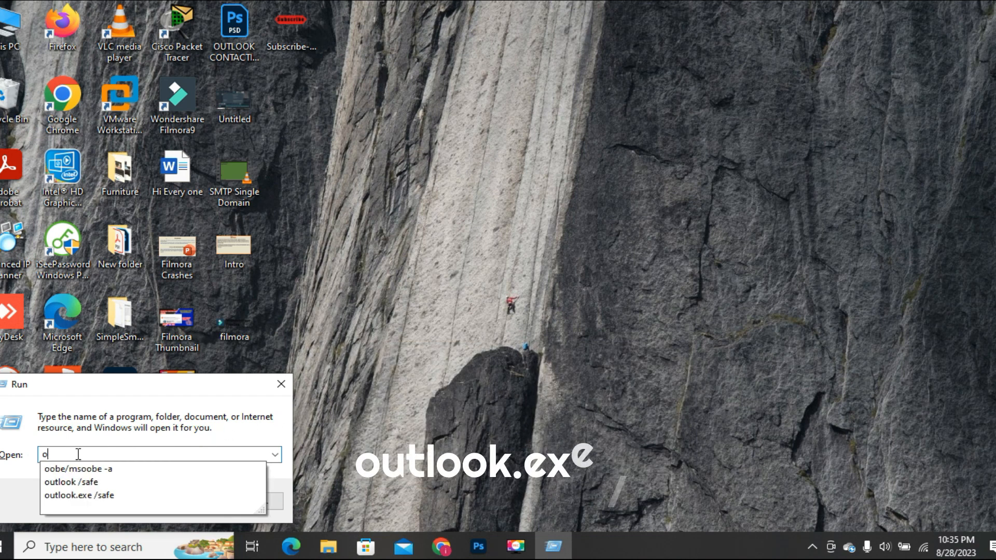
text(utlook.)
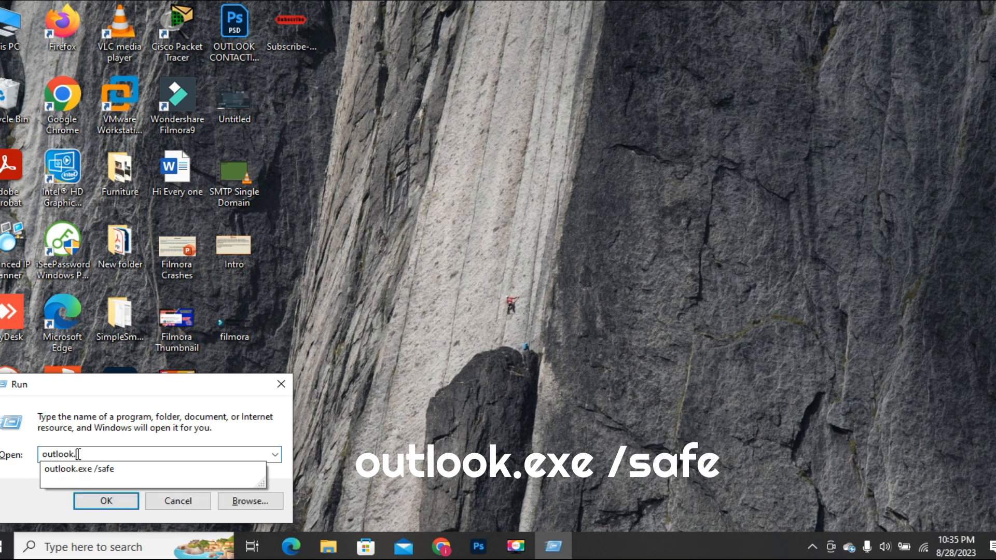
text(exe /safe)
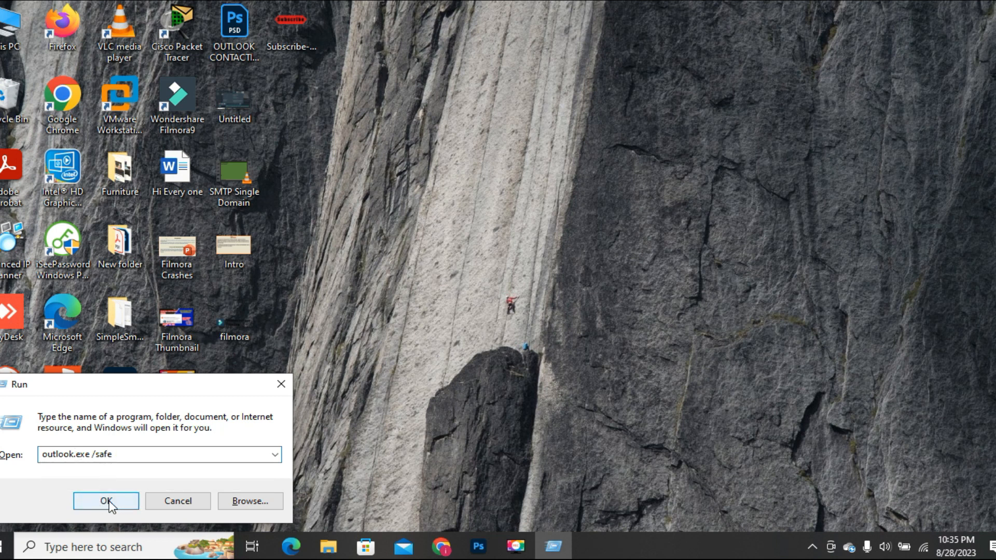
click(105, 502)
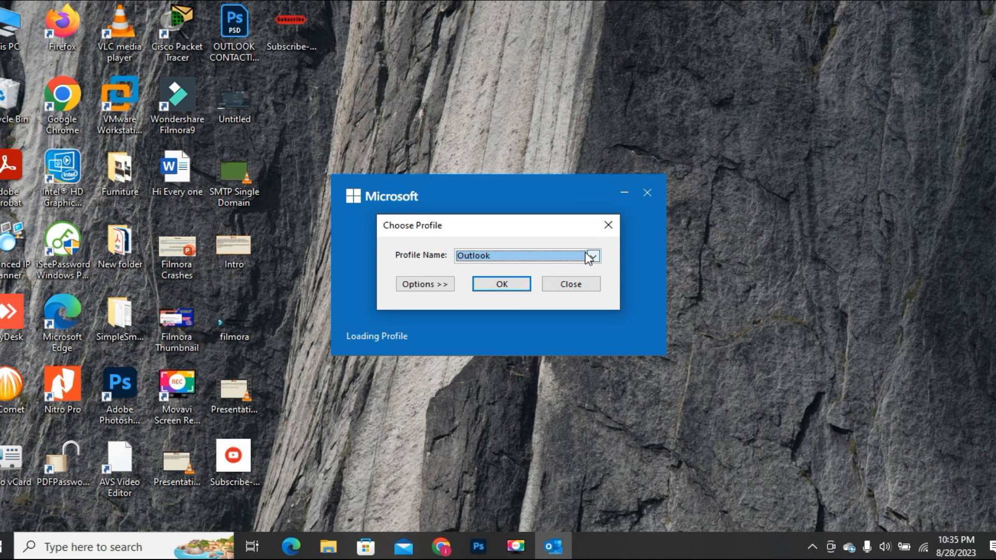
mouse_move(593, 261)
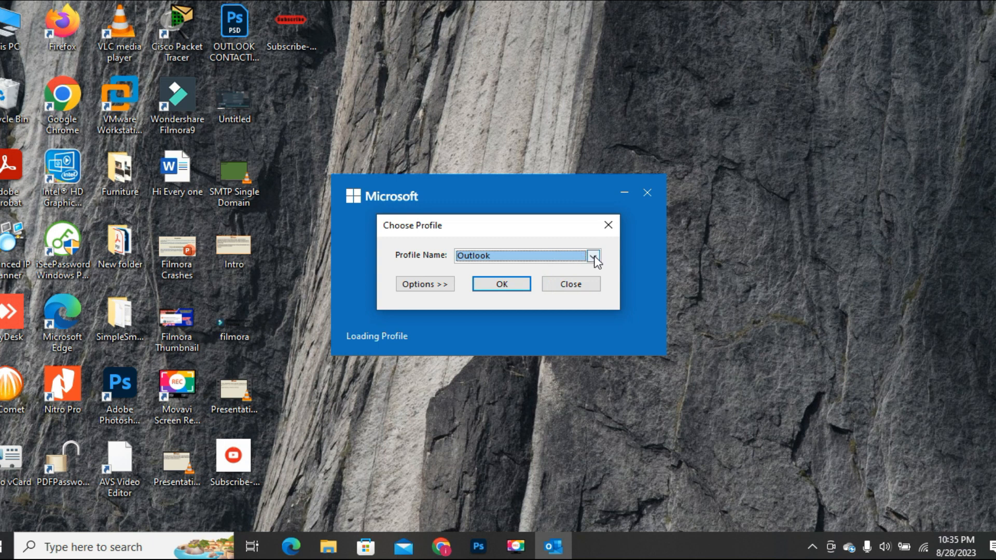
- Load the Outlook profile from Choose Profile and dismiss the Microsoft terms-of-use message
click(592, 256)
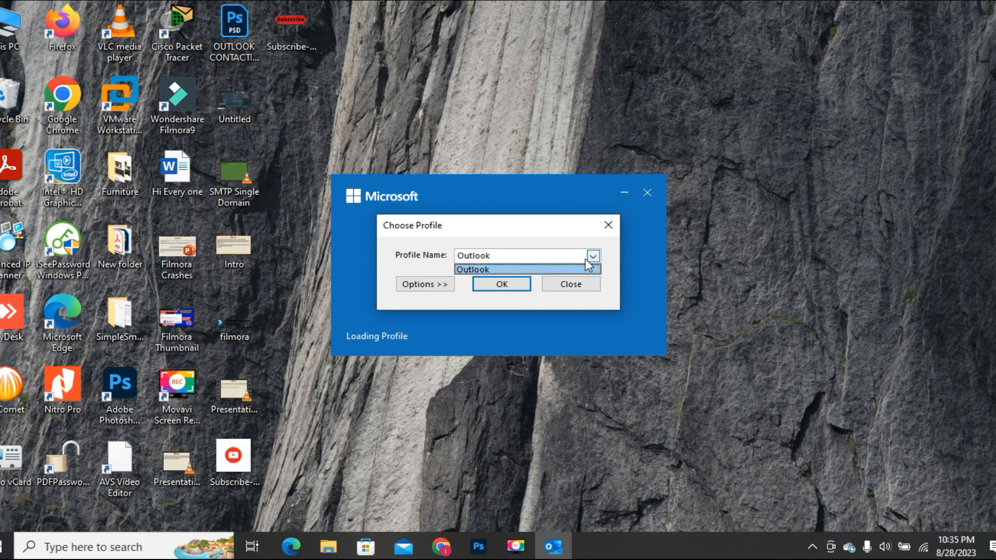
mouse_move(543, 252)
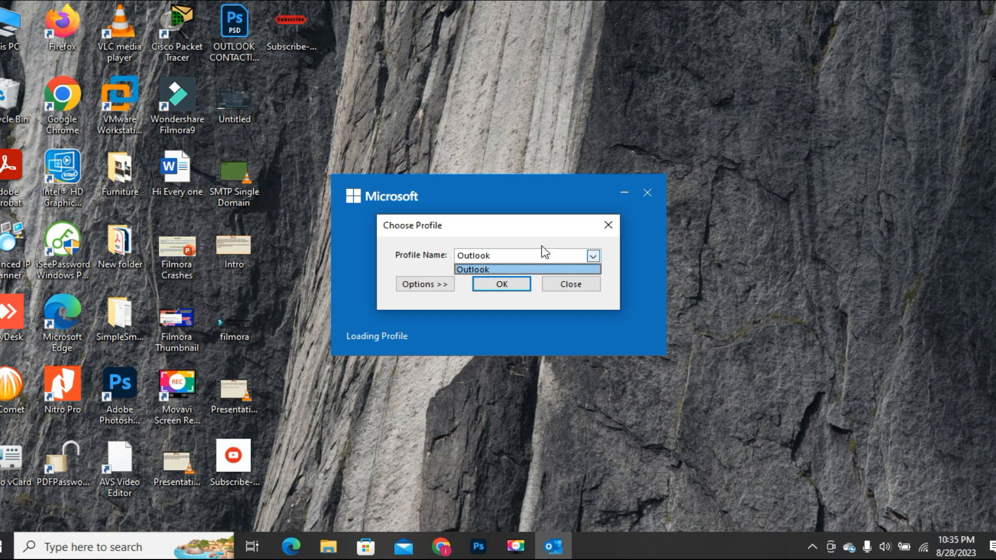
click(468, 270)
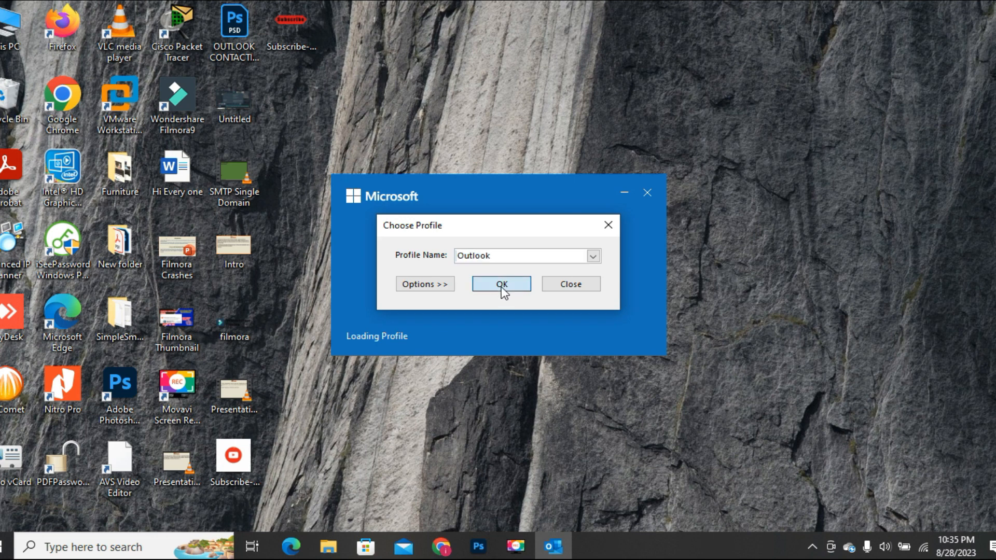
click(500, 283)
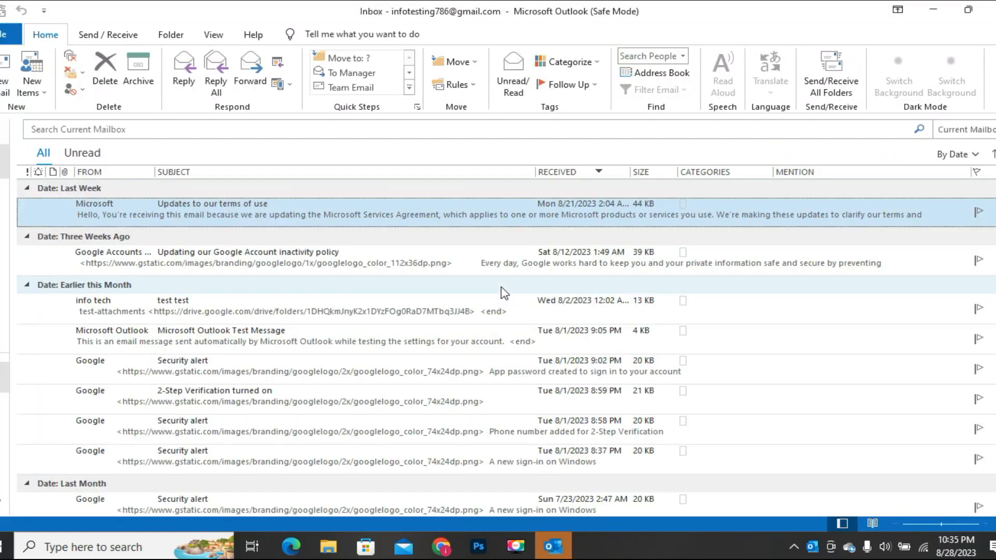
click(830, 73)
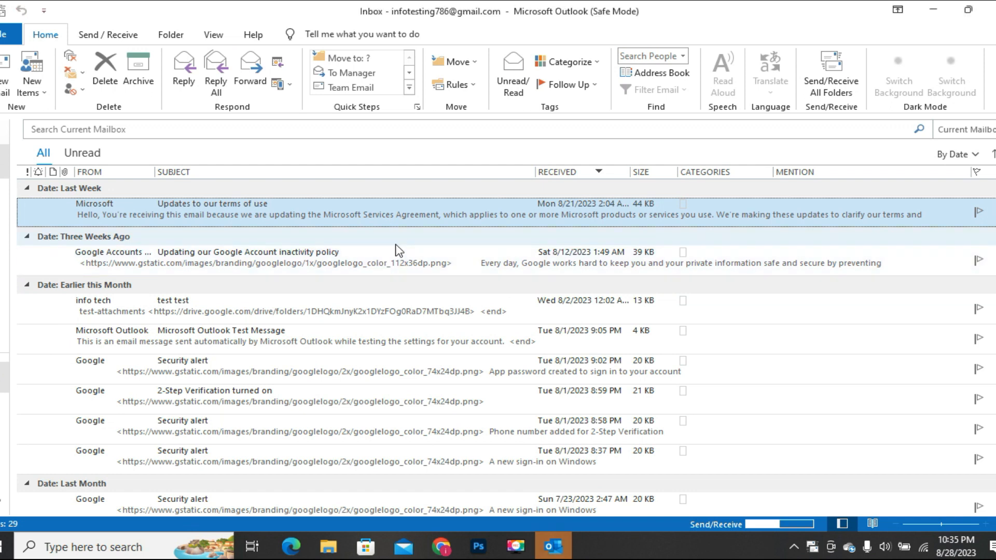
mouse_move(301, 221)
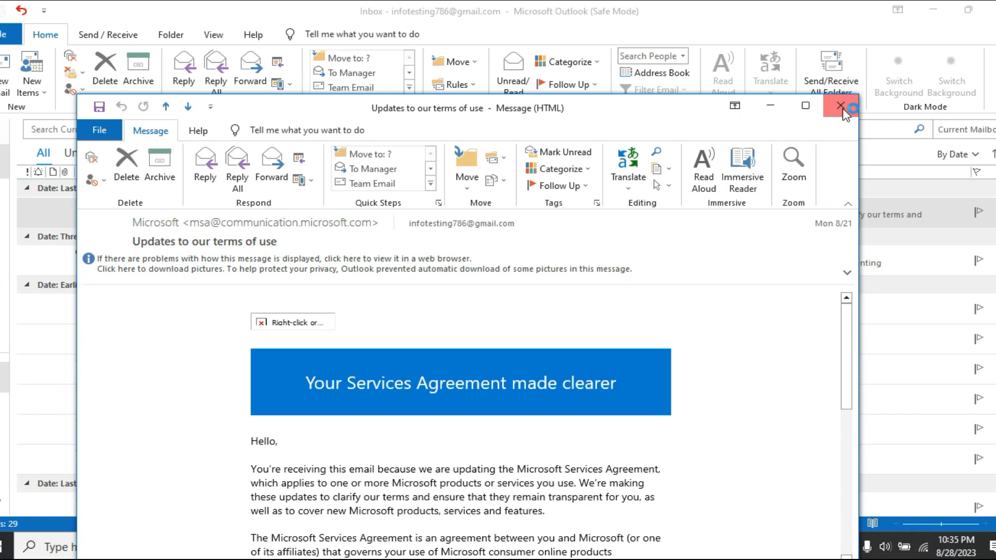
click(841, 107)
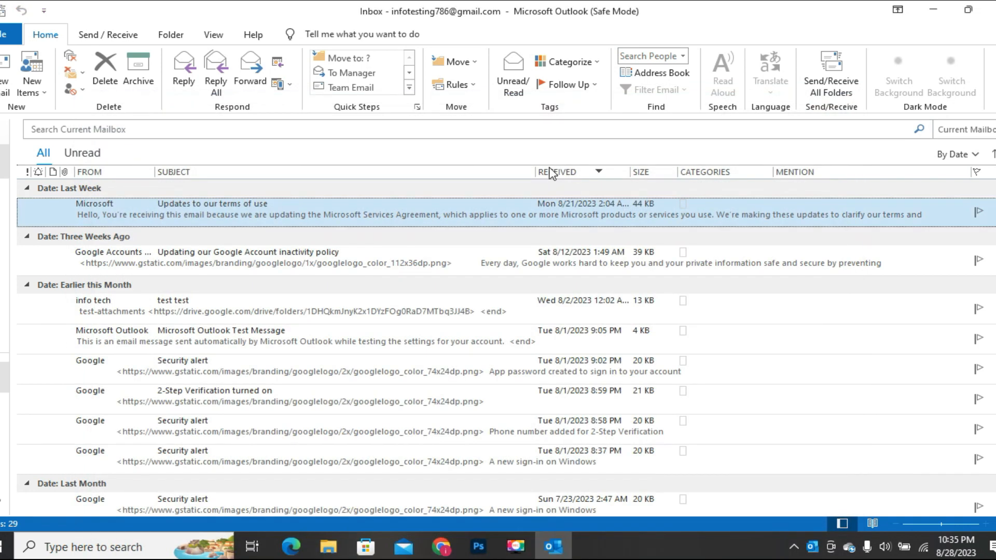
mouse_move(798, 122)
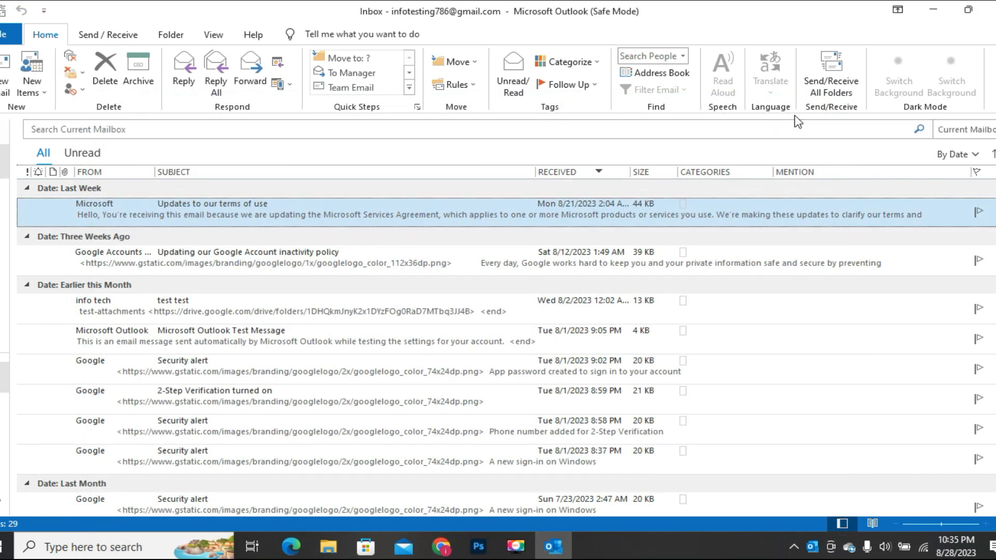
mouse_move(831, 73)
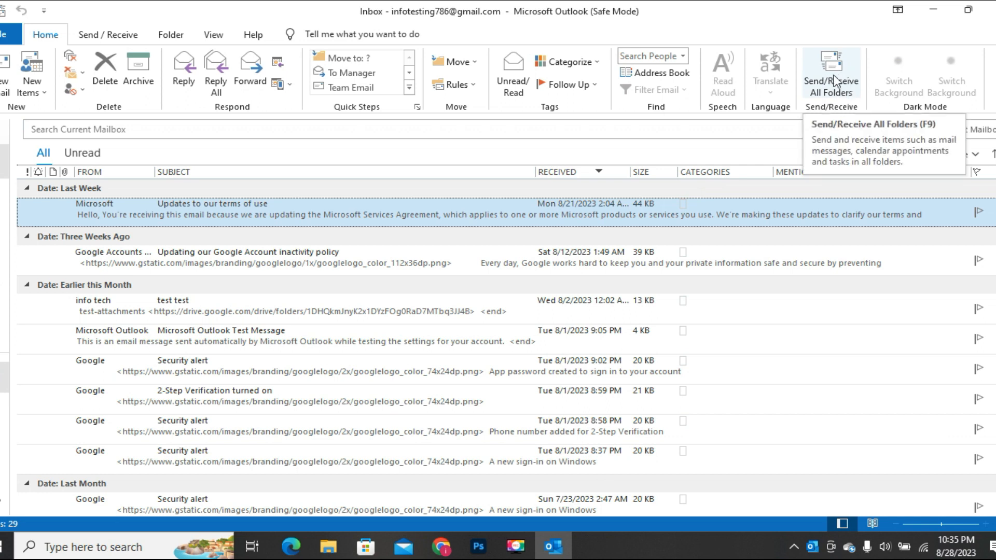
- Run Send/Receive All Folders in Safe Mode, then close Outlook to the desktop
click(831, 70)
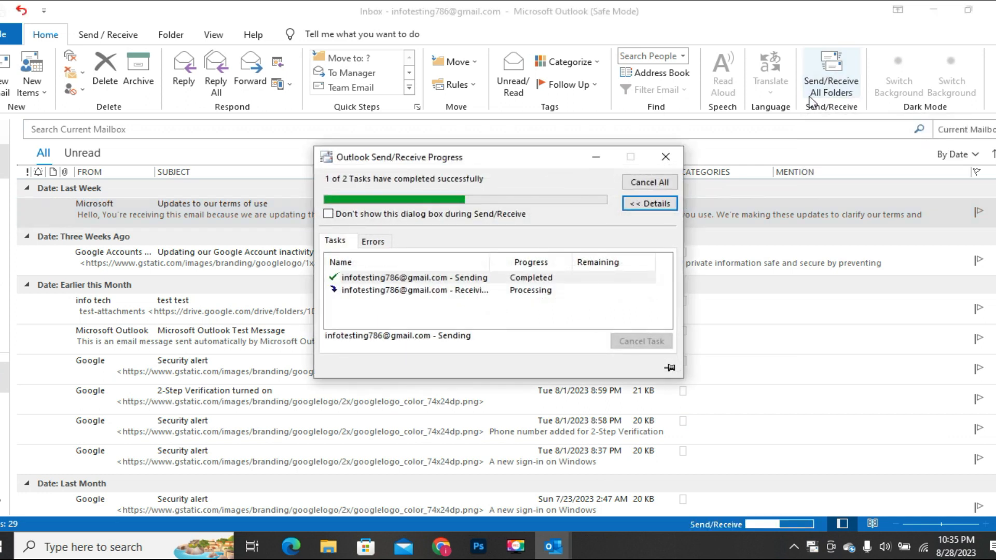
mouse_move(562, 276)
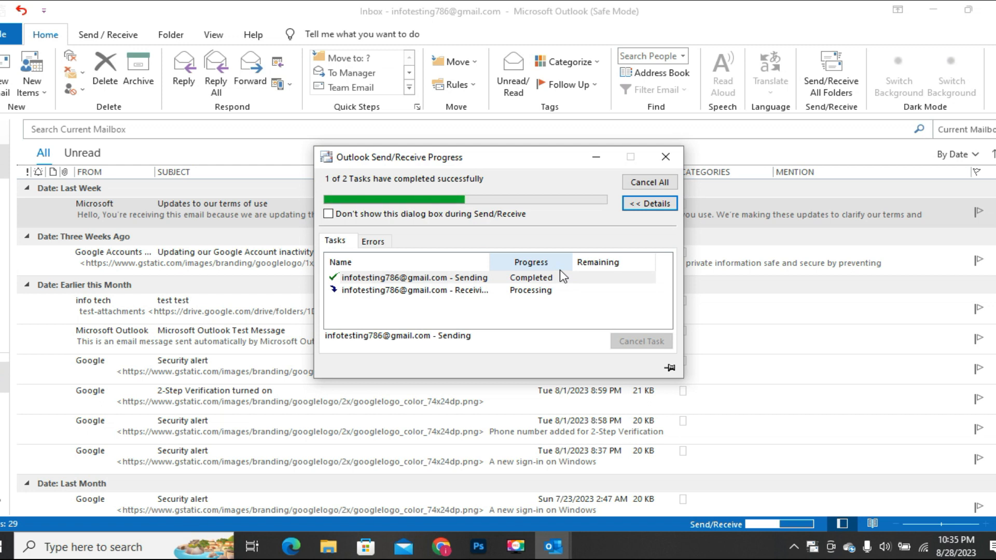
click(665, 157)
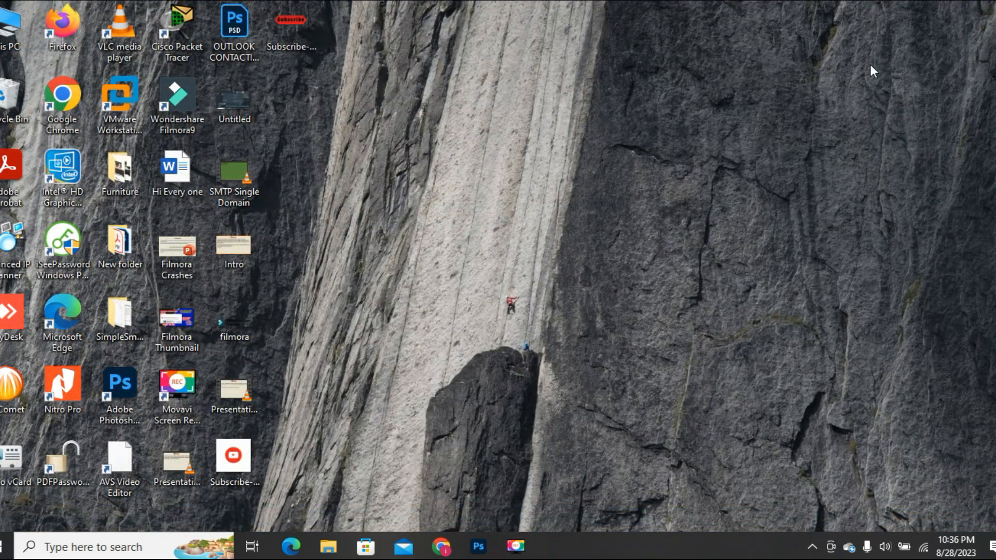
mouse_move(371, 252)
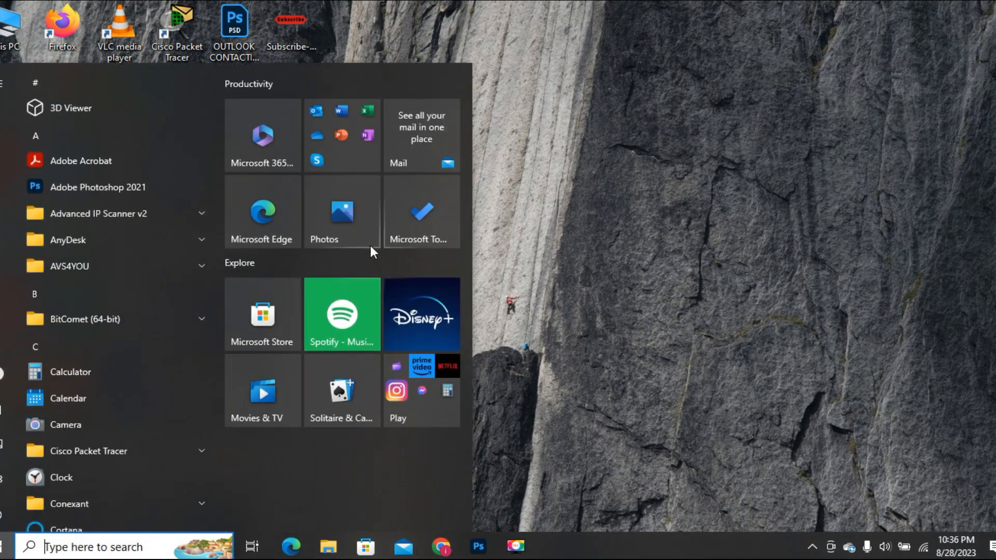
- Reopen Outlook normally via a Windows search for 'outlook', showing the Inbox
text(outl)
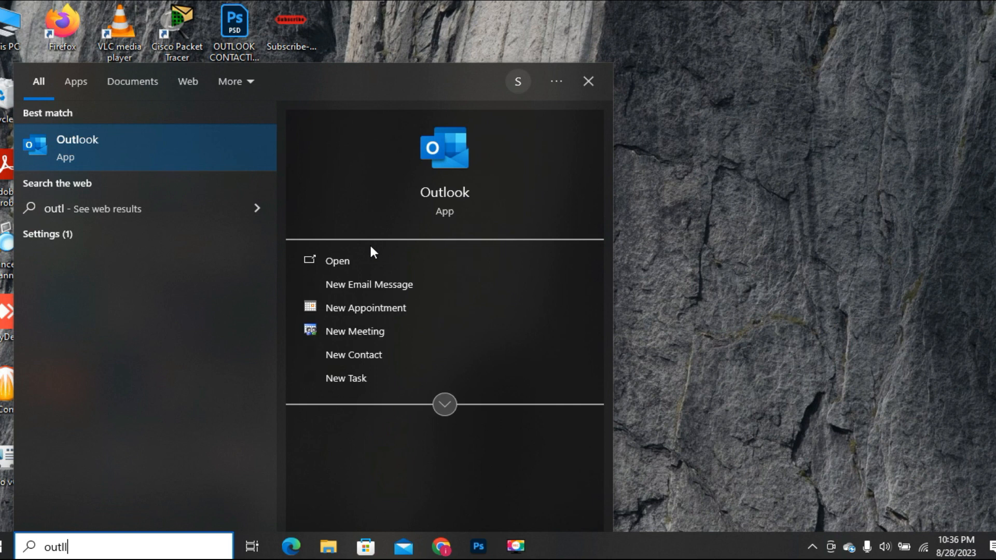
text(ook)
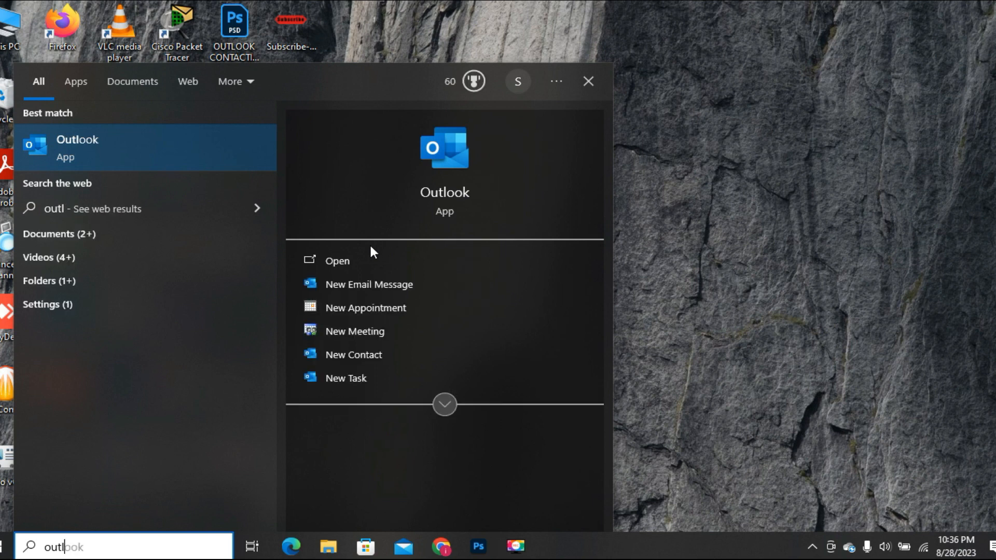
text(ook)
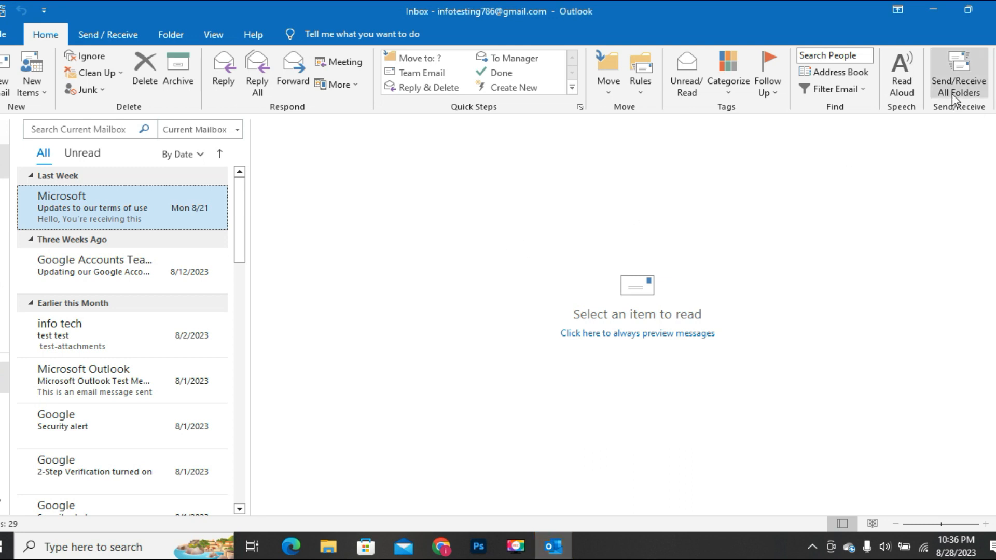
click(959, 73)
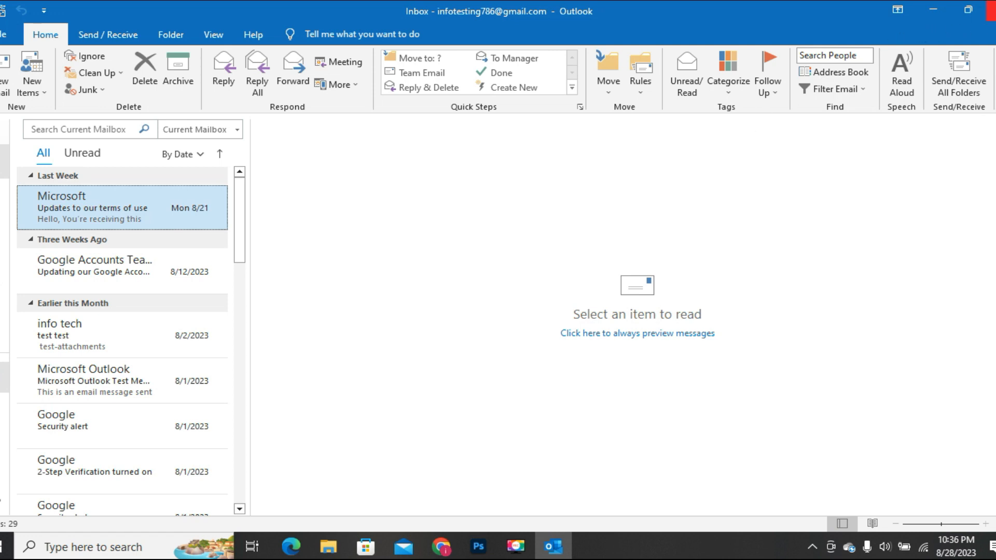
- Close the normally reopened Outlook window, returning to the desktop
click(934, 9)
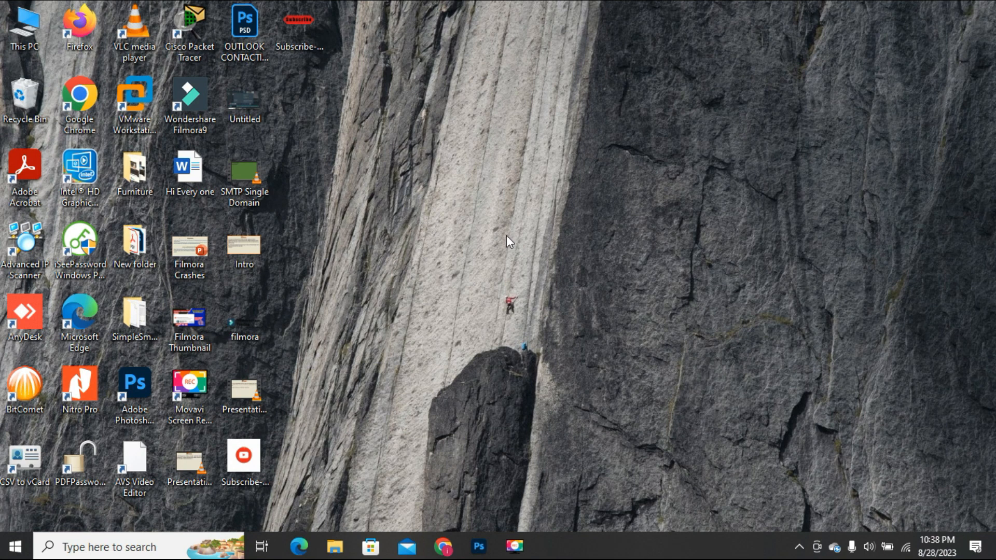
mouse_move(54, 66)
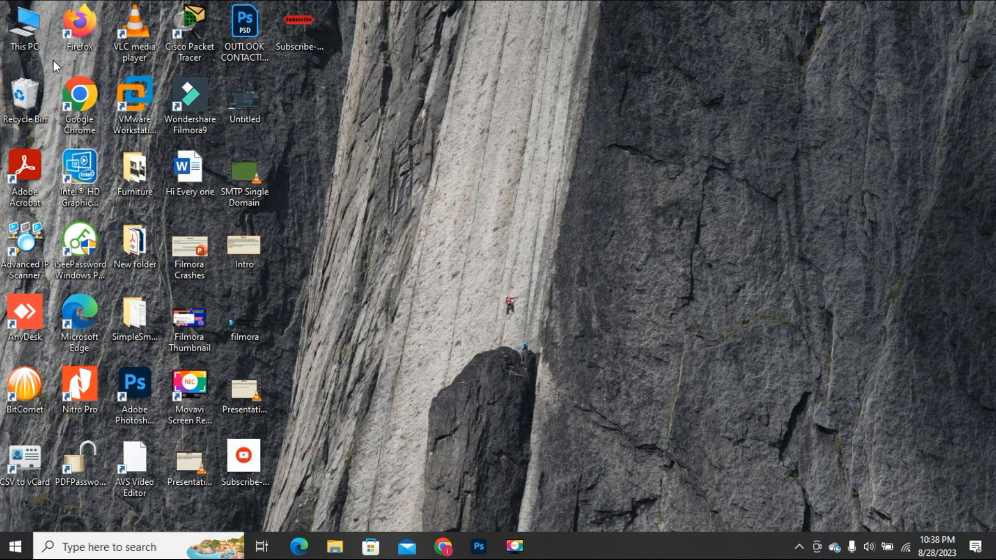
- Navigate File Explorer from This PC into Local Disk (C:) and the Program Files folder
right_click(23, 30)
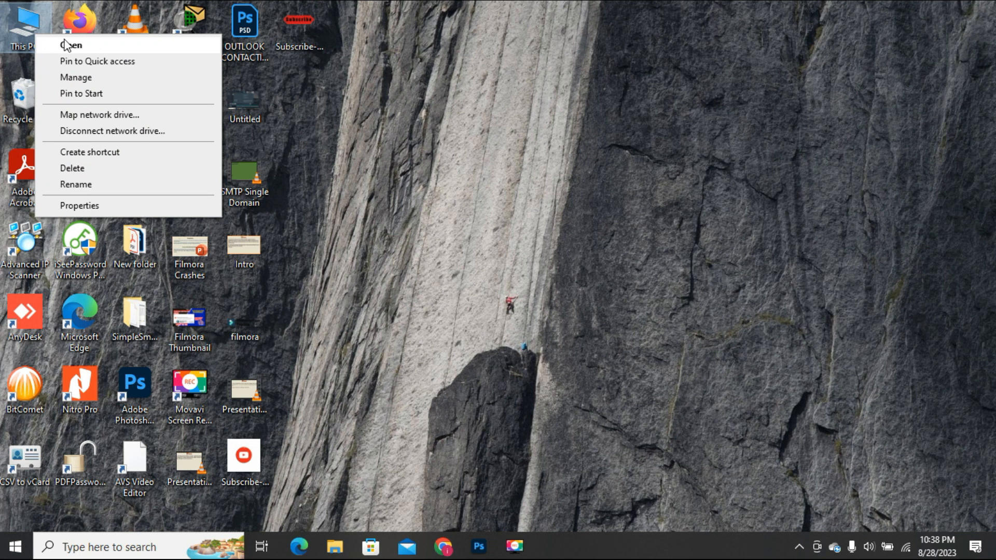
click(73, 44)
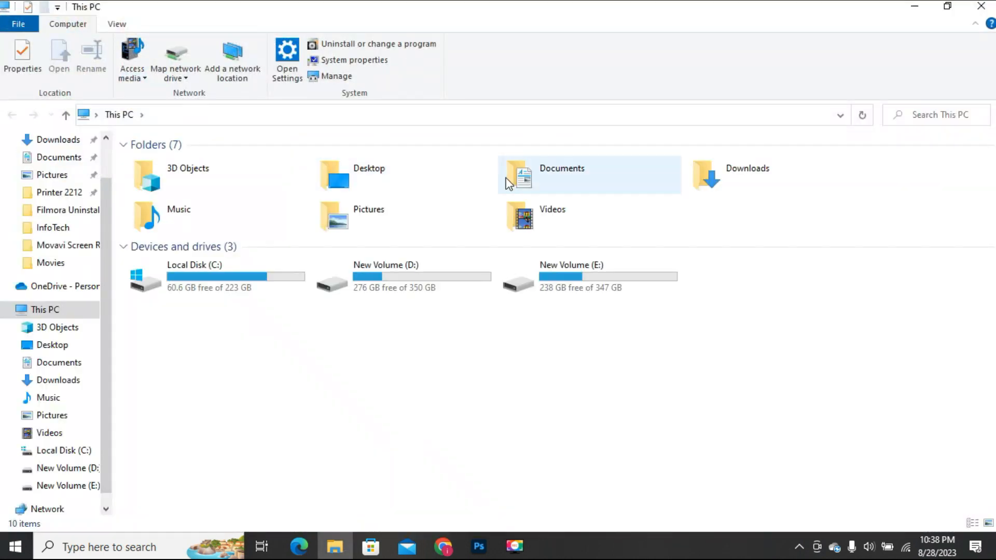
mouse_move(274, 267)
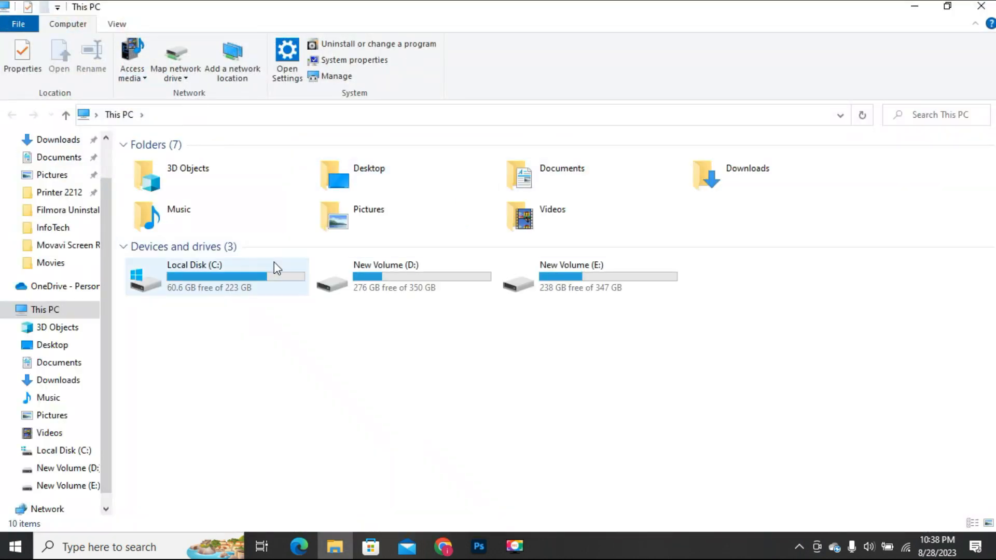
right_click(215, 276)
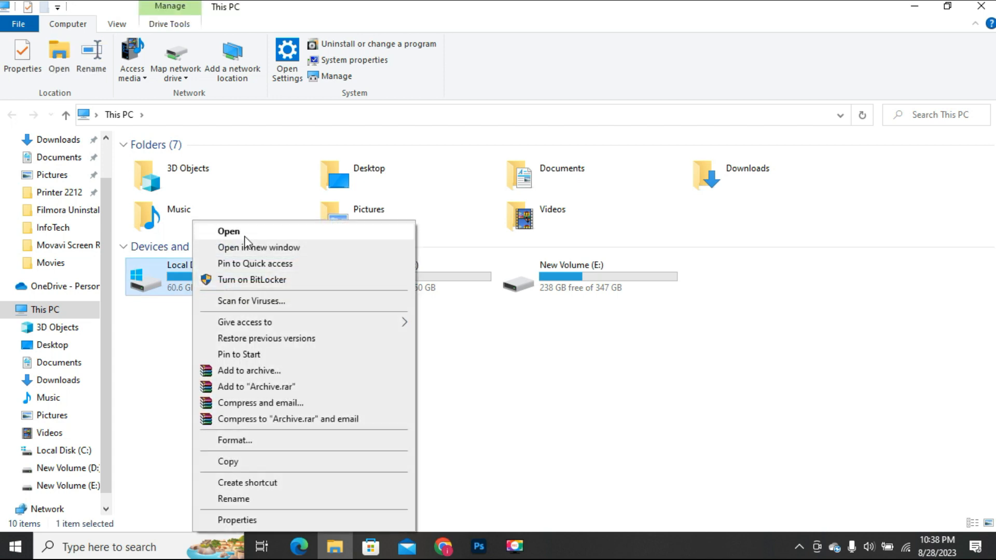
click(228, 232)
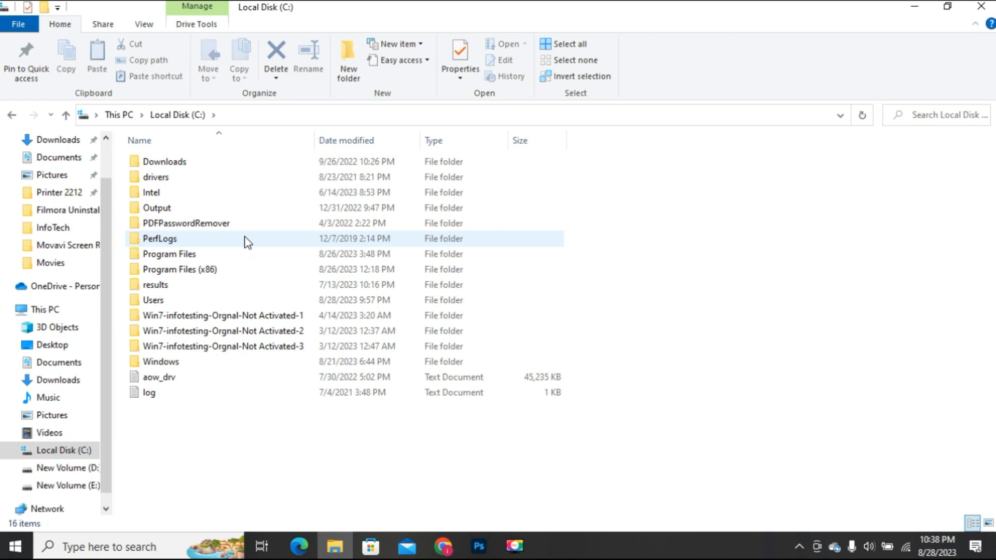
mouse_move(248, 243)
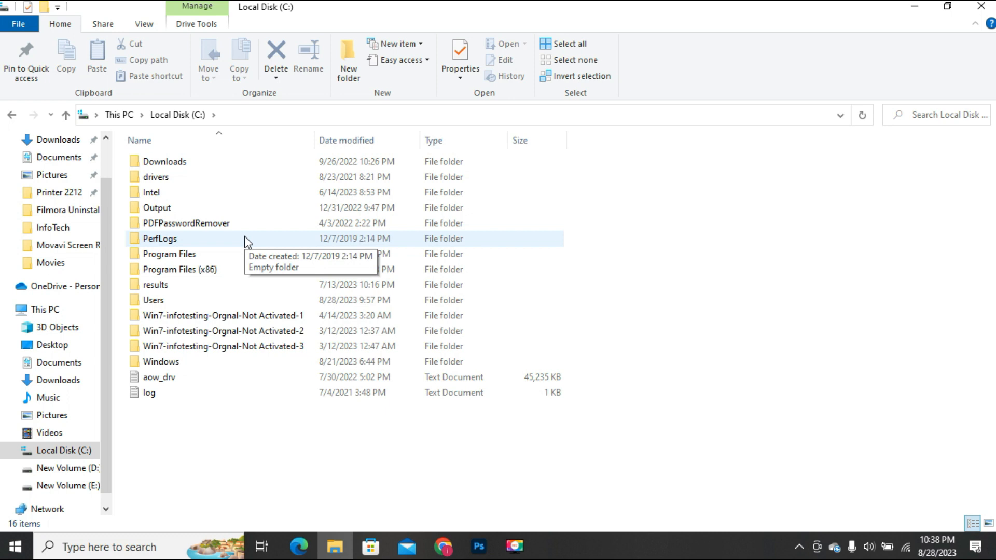
click(169, 253)
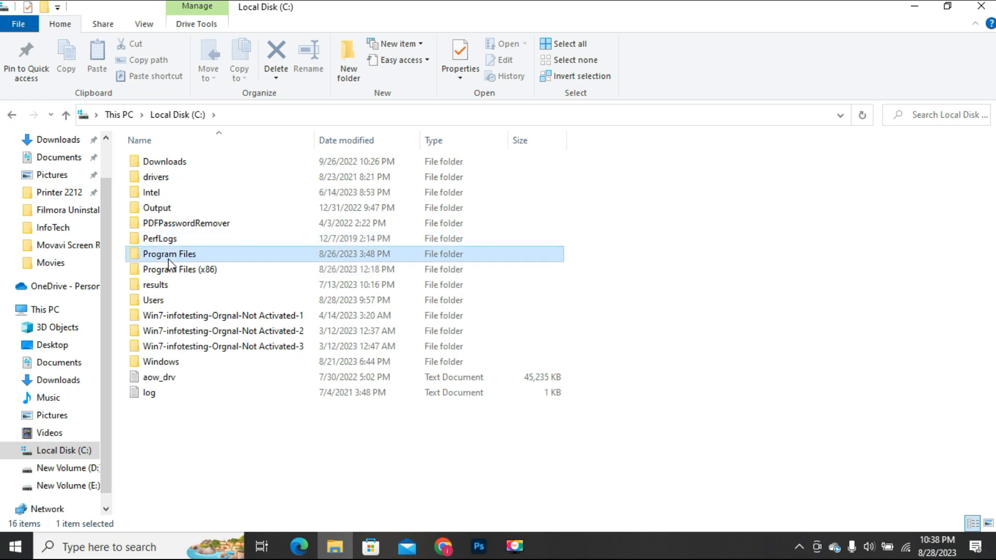
right_click(169, 254)
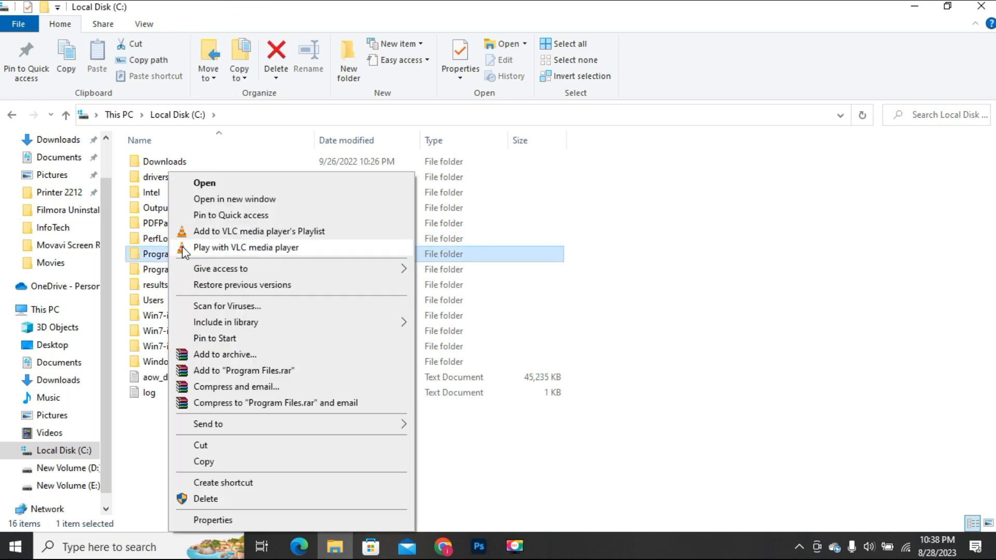
click(204, 183)
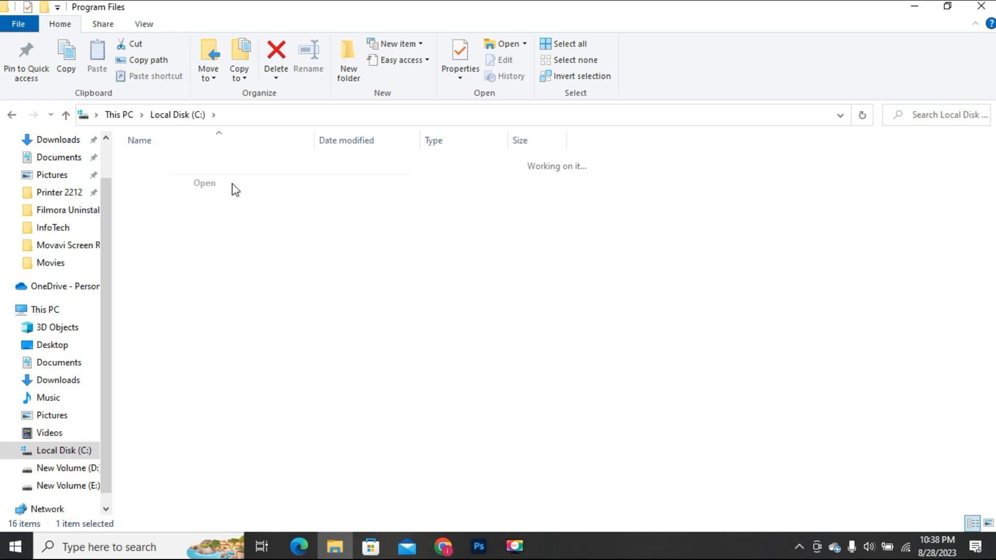
double_click(176, 183)
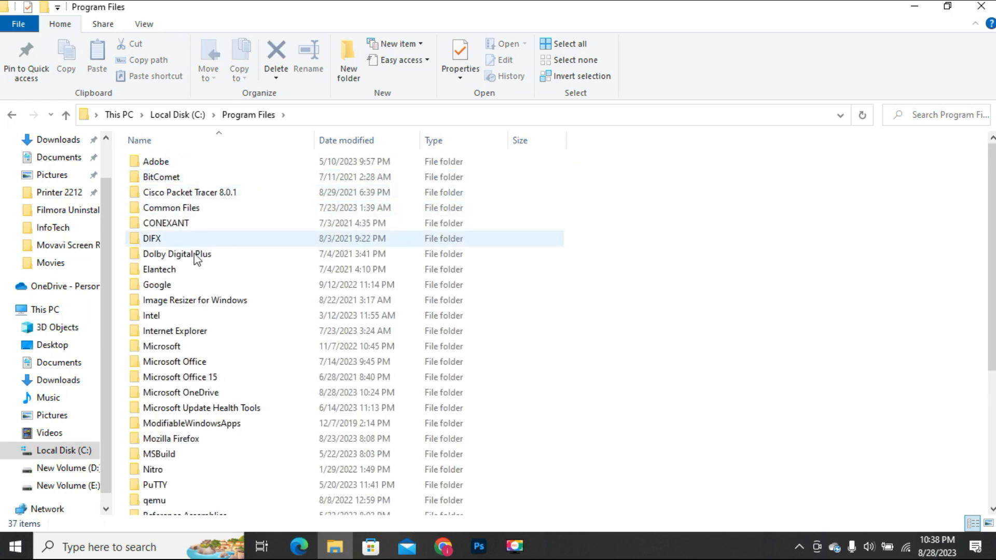
- Continue into Microsoft Office\root\Office16 and scroll to locate the SCANPST application
scroll(down, 3)
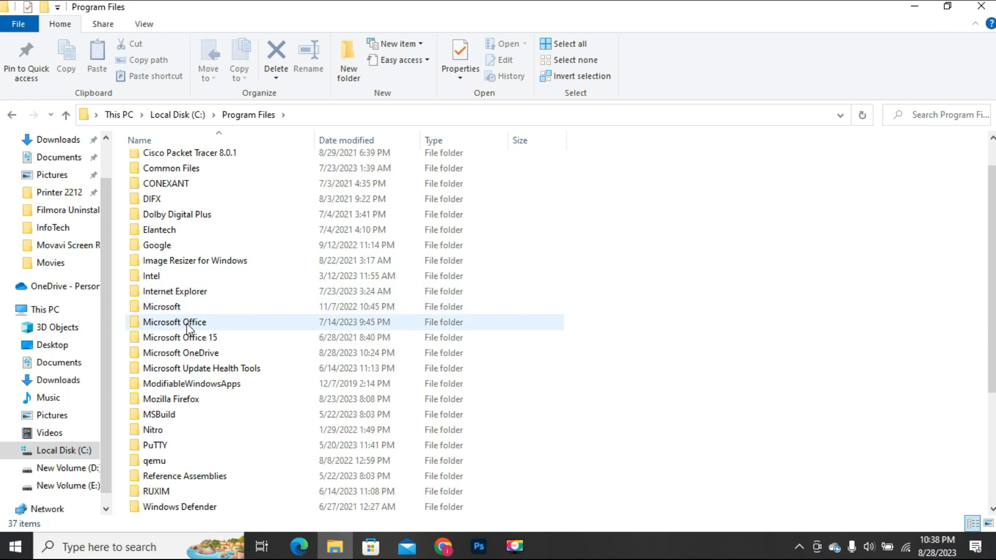
click(174, 322)
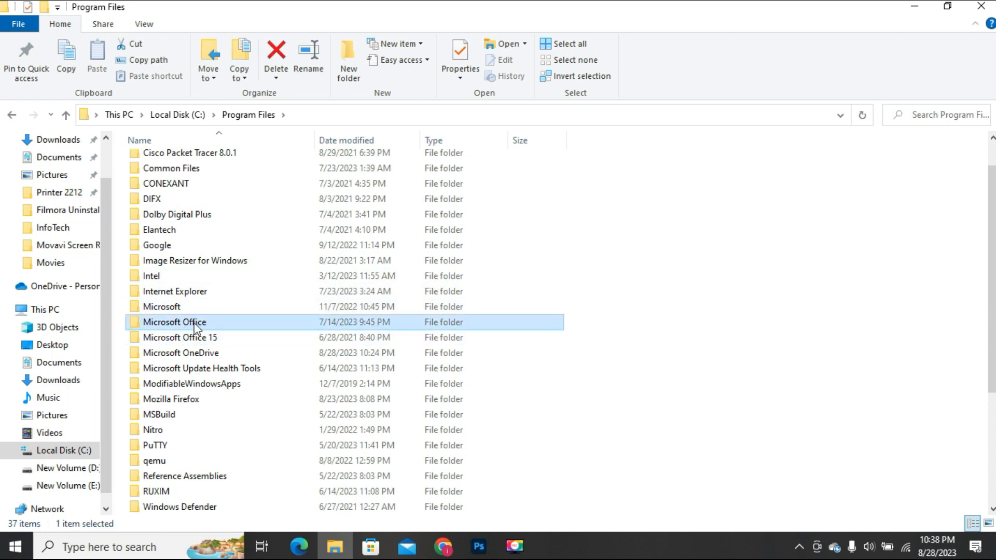
right_click(174, 321)
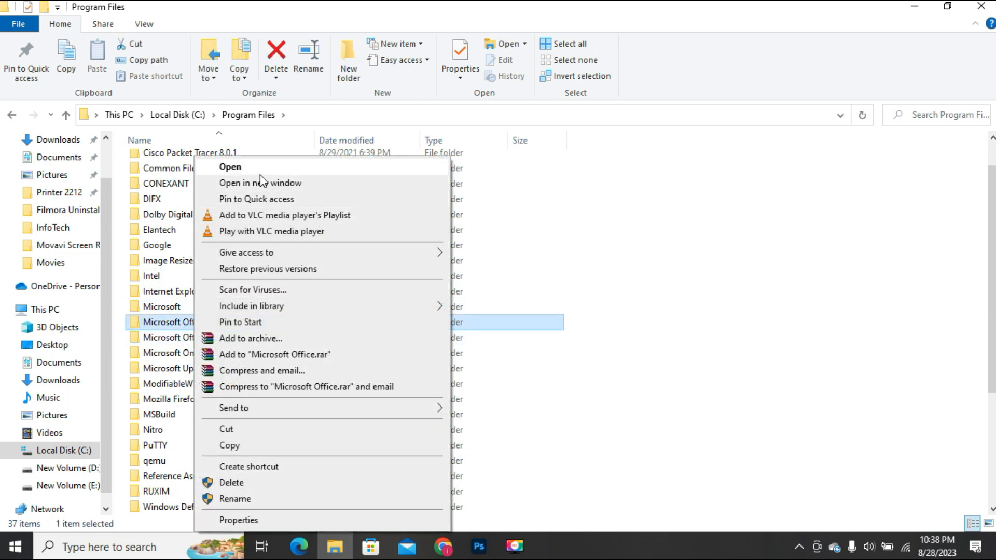
click(230, 166)
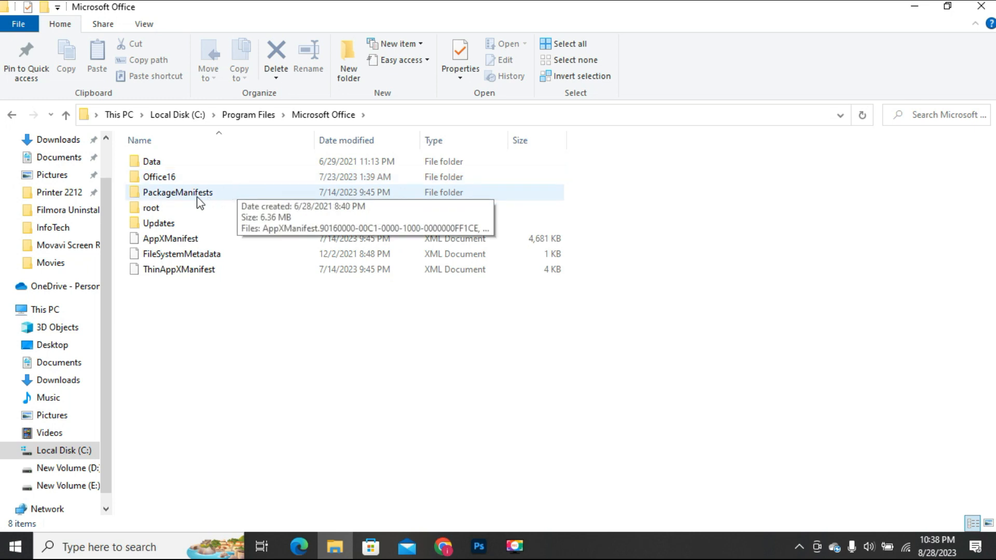
click(151, 207)
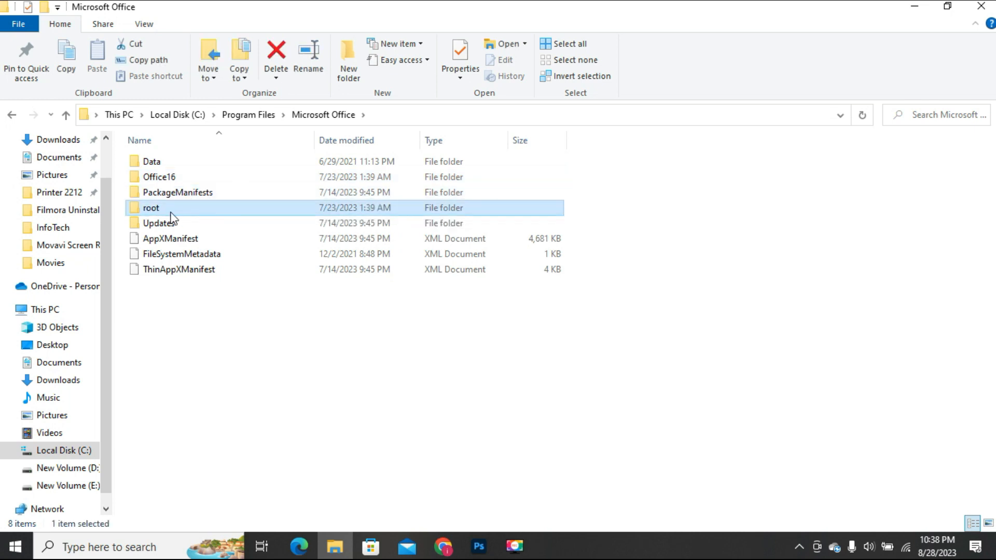
double_click(152, 208)
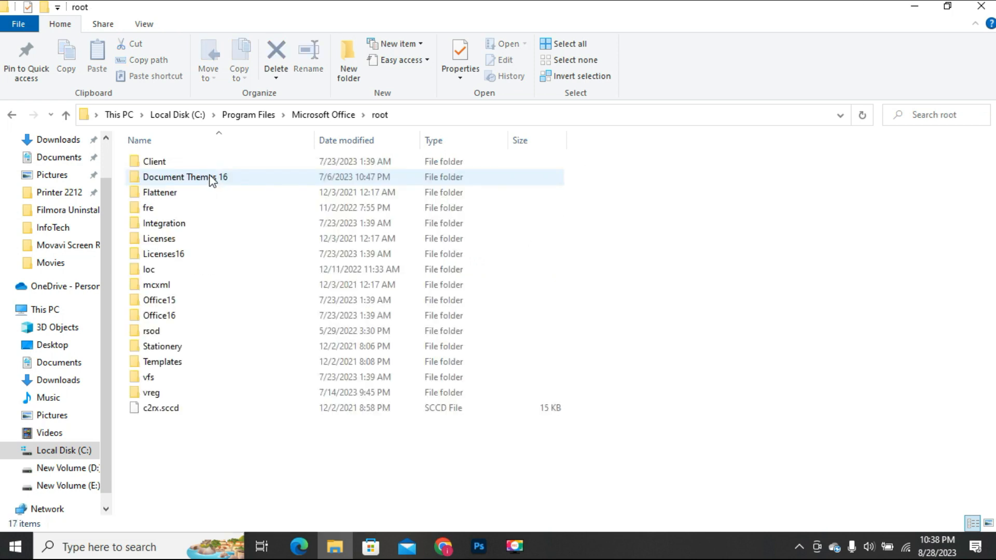
click(160, 316)
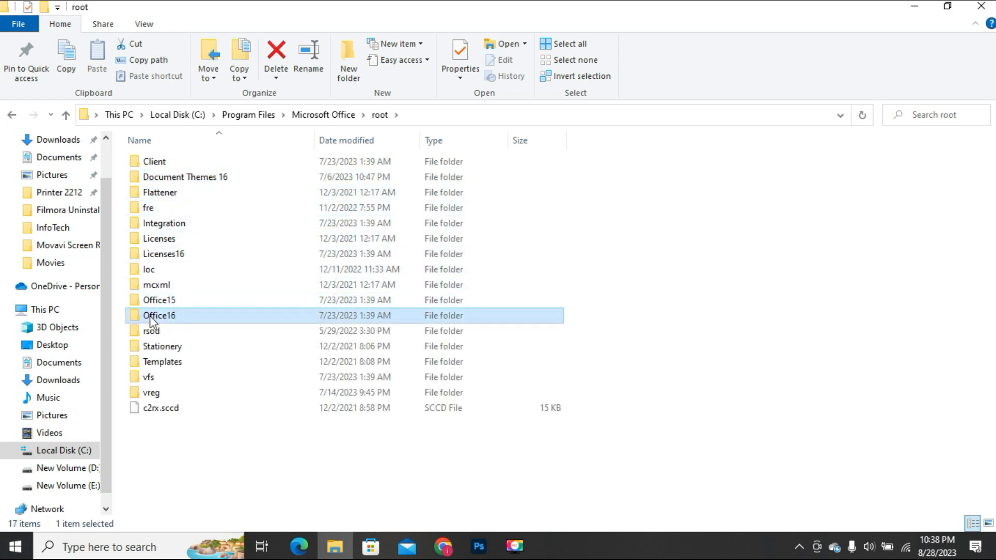
mouse_move(171, 315)
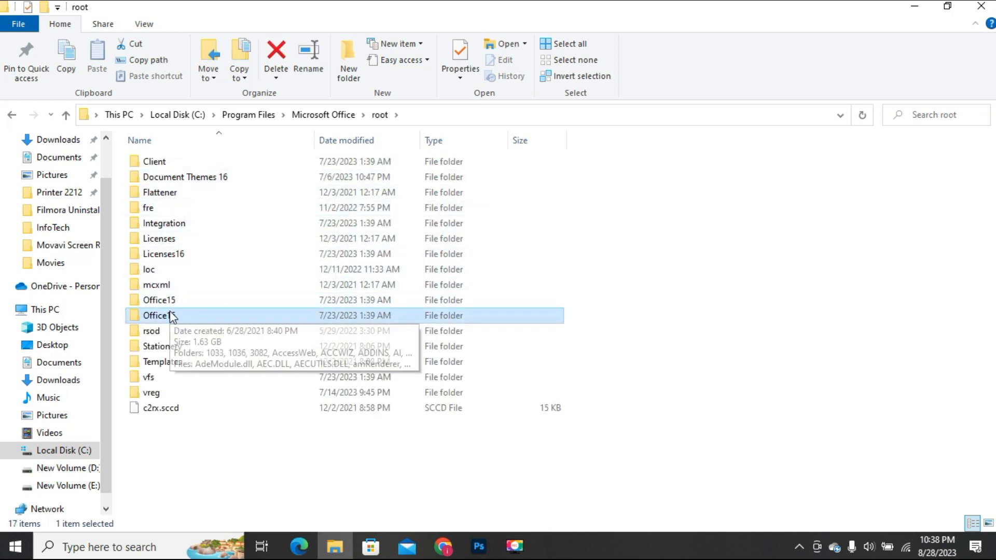
mouse_move(170, 320)
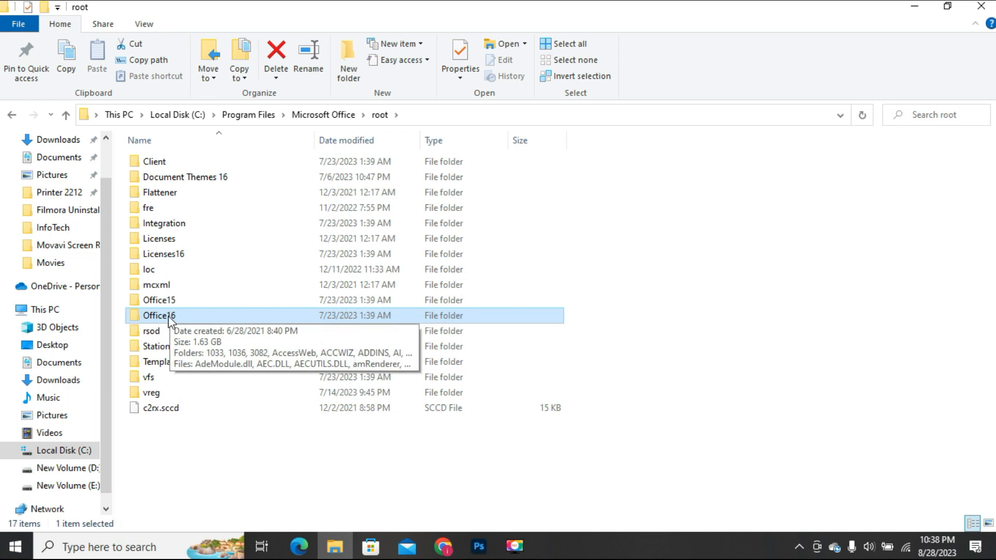
mouse_move(158, 325)
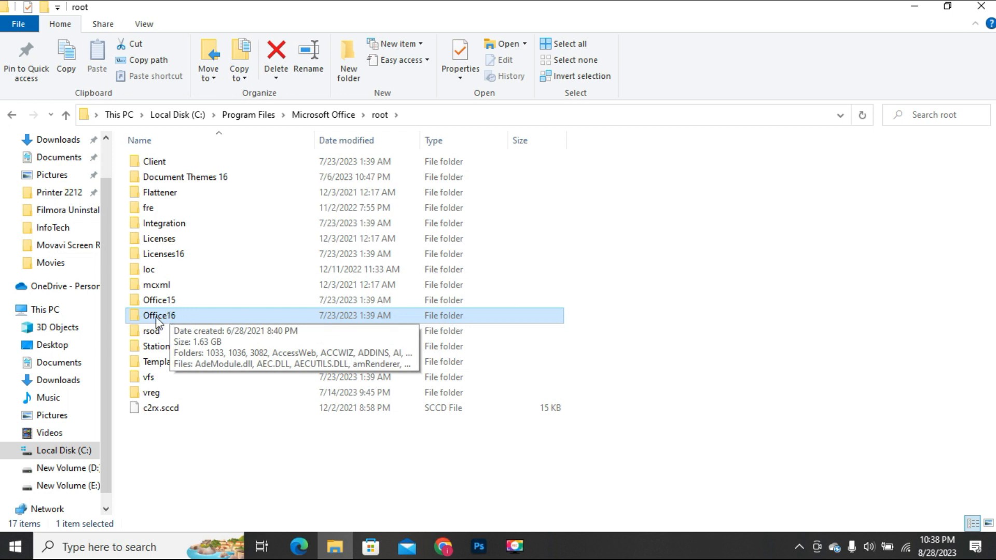
right_click(159, 315)
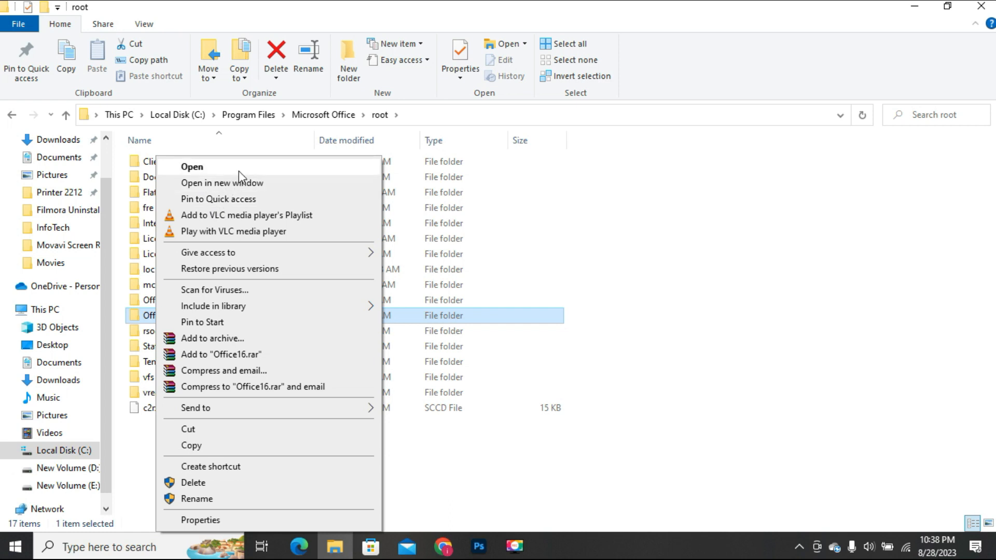
click(191, 166)
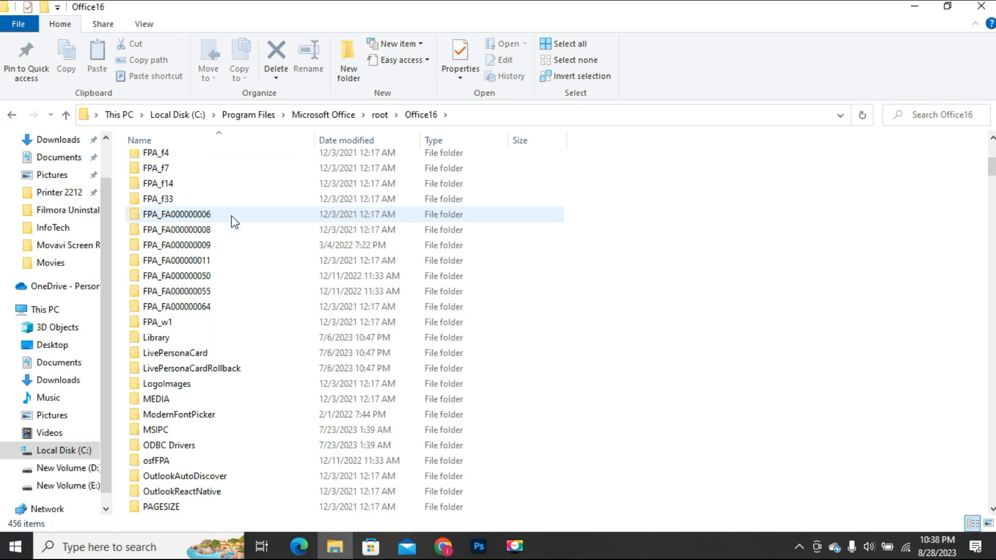
scroll(down, 3)
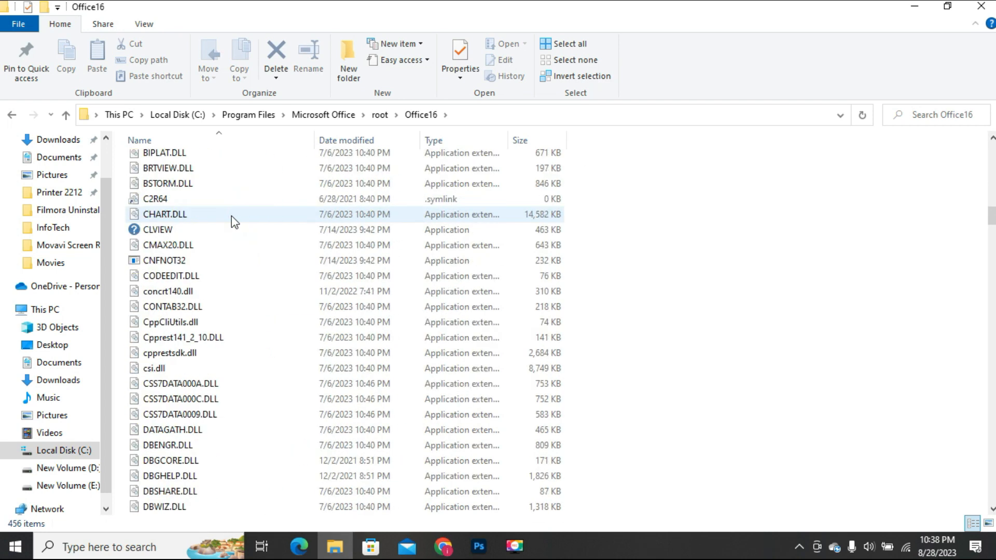
scroll(down, 3)
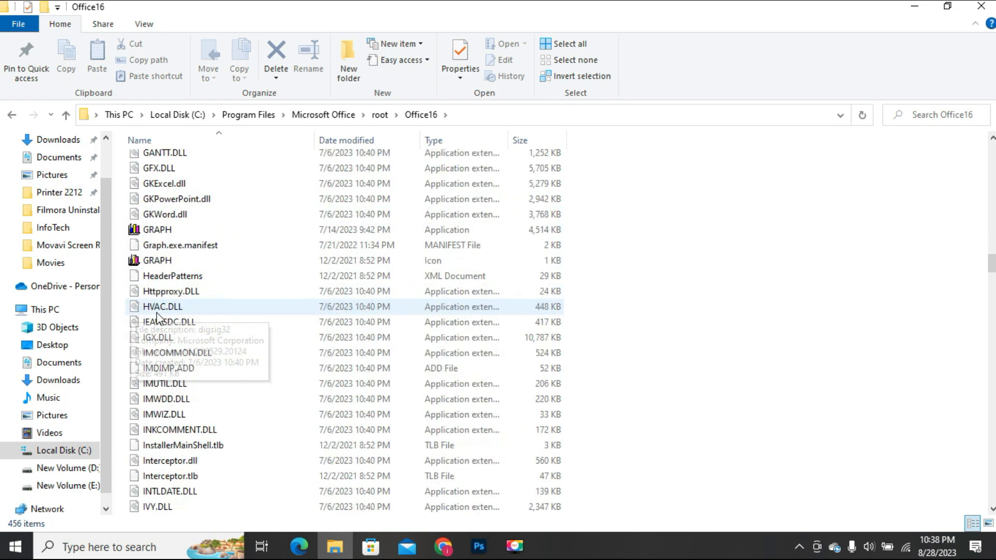
scroll(down, 3)
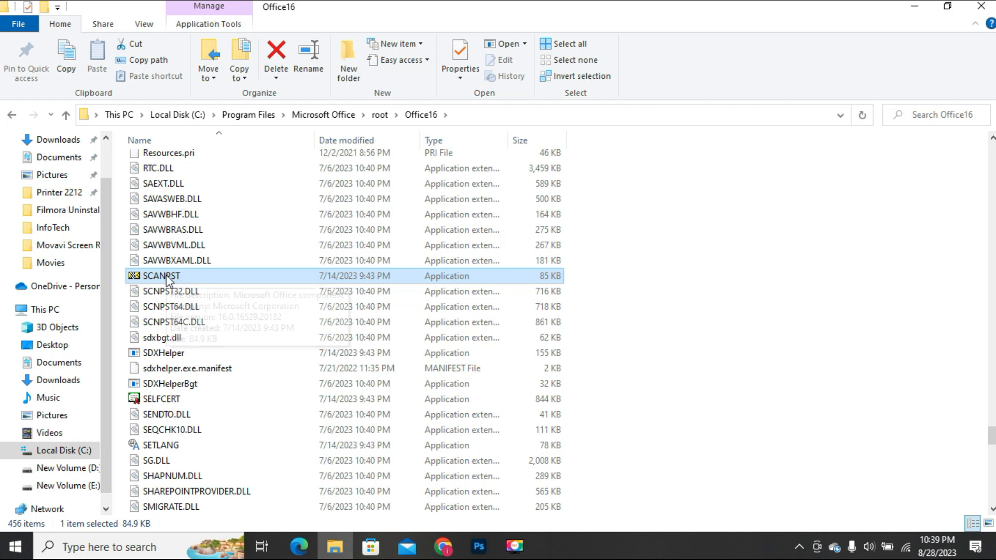
mouse_move(168, 276)
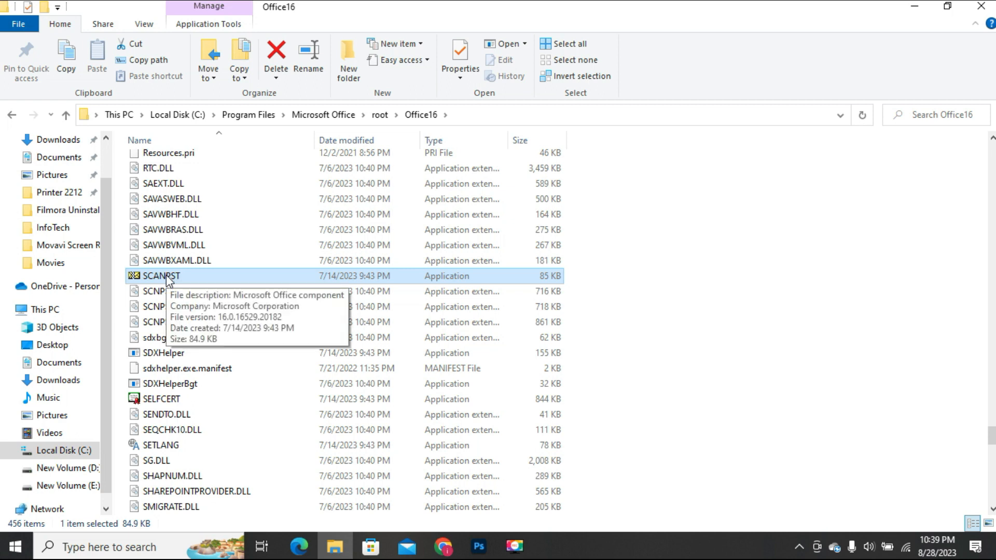
mouse_move(392, 247)
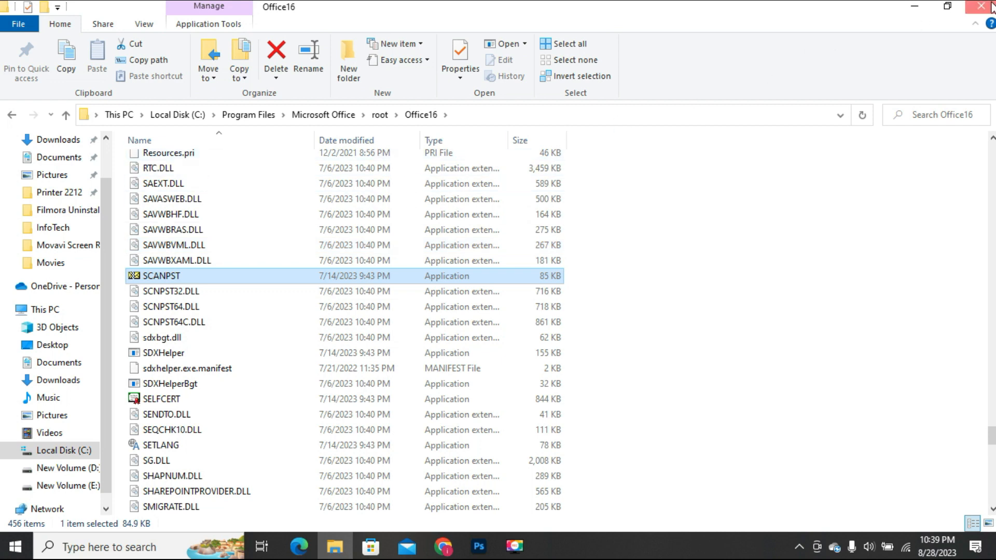
- Close the Office16 window and browse afresh from This PC into Local Disk (C:)
click(983, 6)
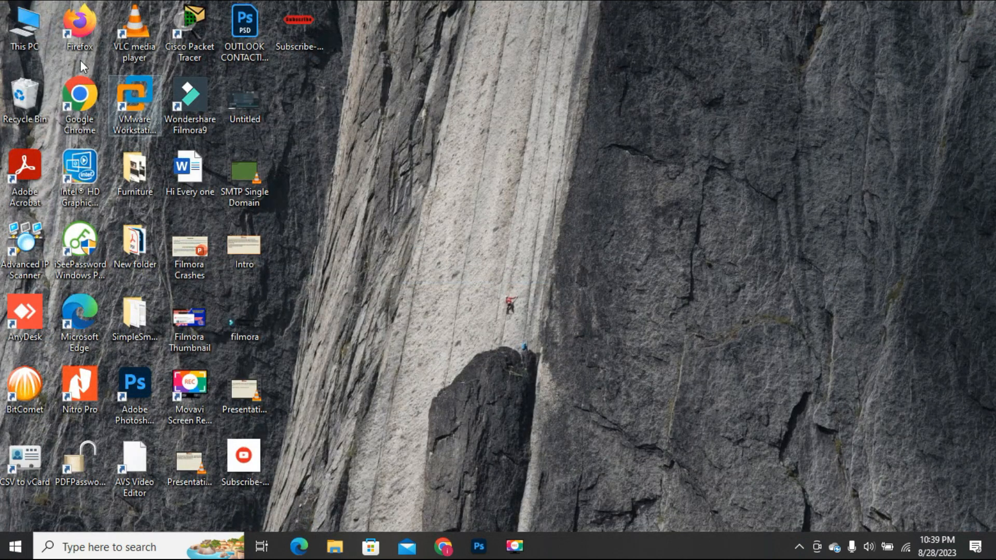
right_click(24, 29)
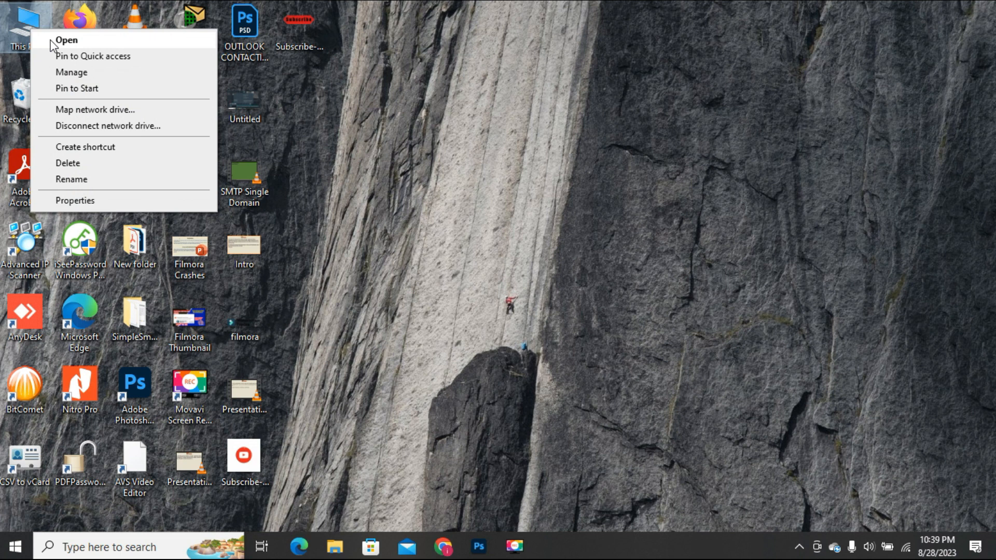
click(67, 40)
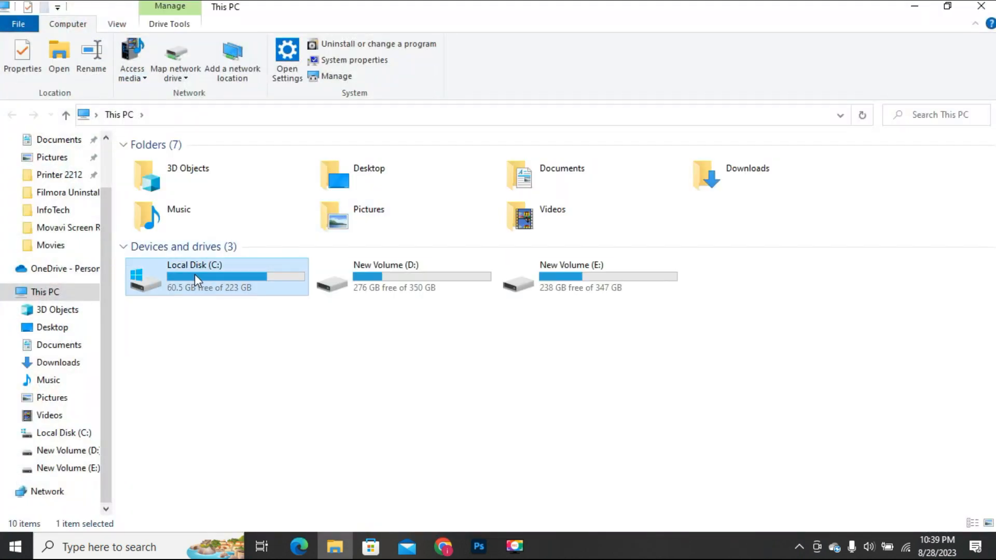
right_click(216, 276)
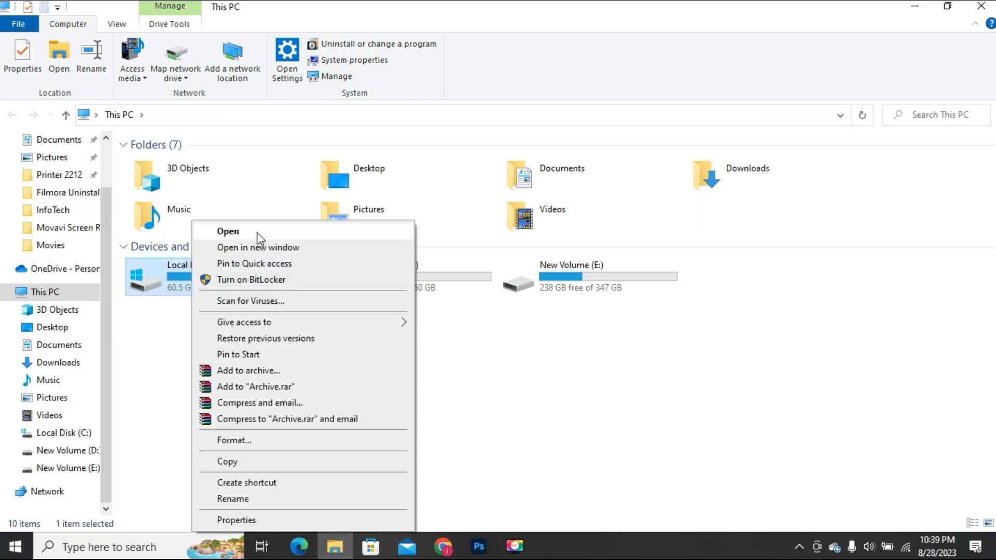
click(227, 232)
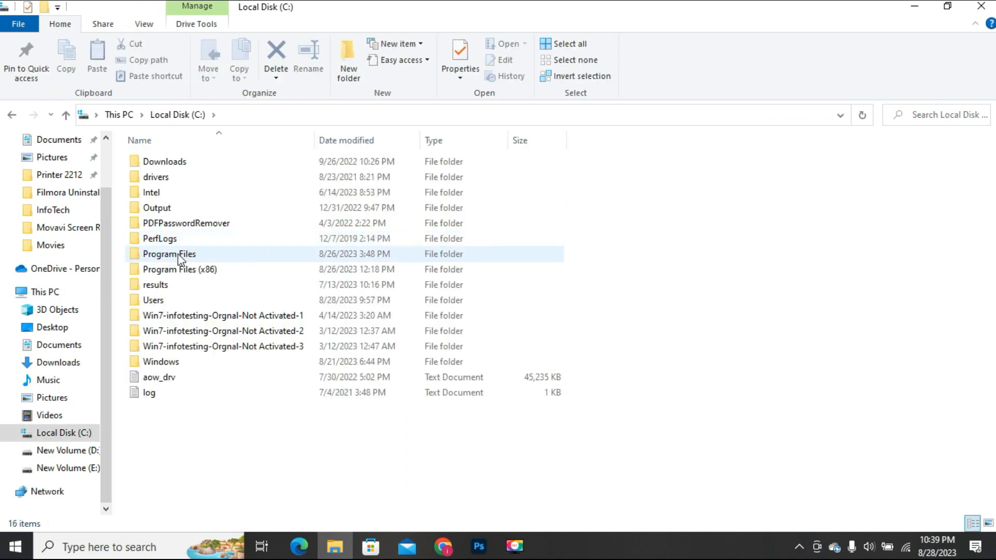
- Continue through Program Files into the Microsoft Office folder
click(168, 253)
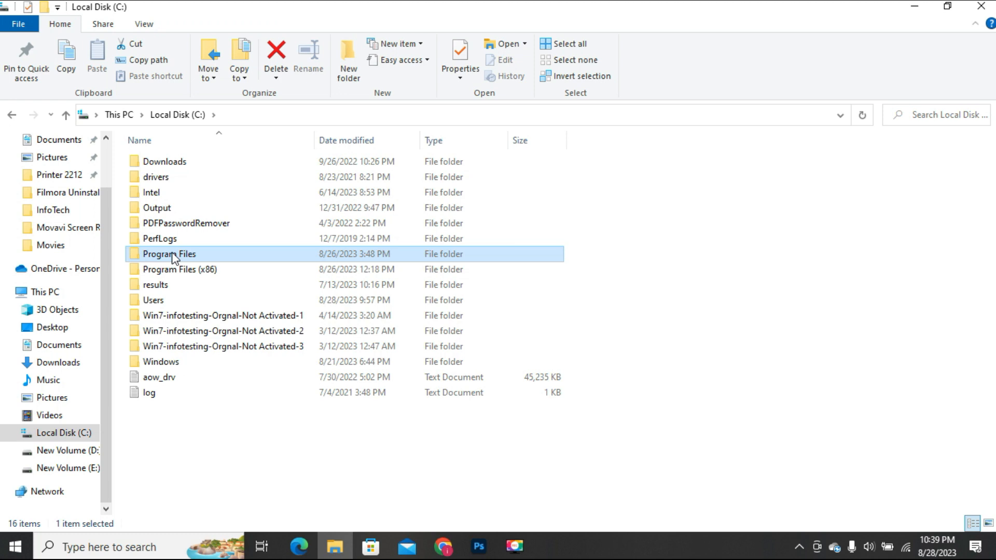
right_click(169, 253)
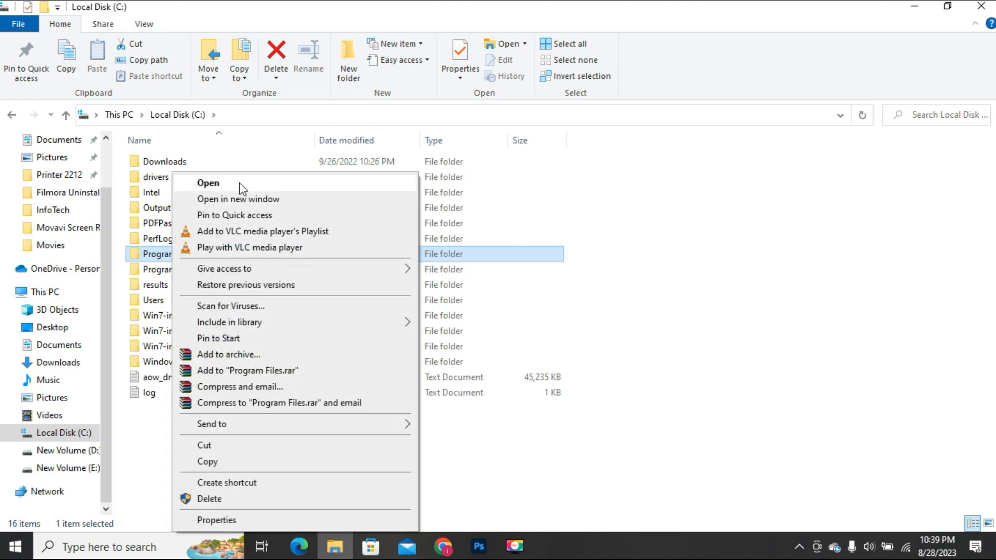
click(208, 183)
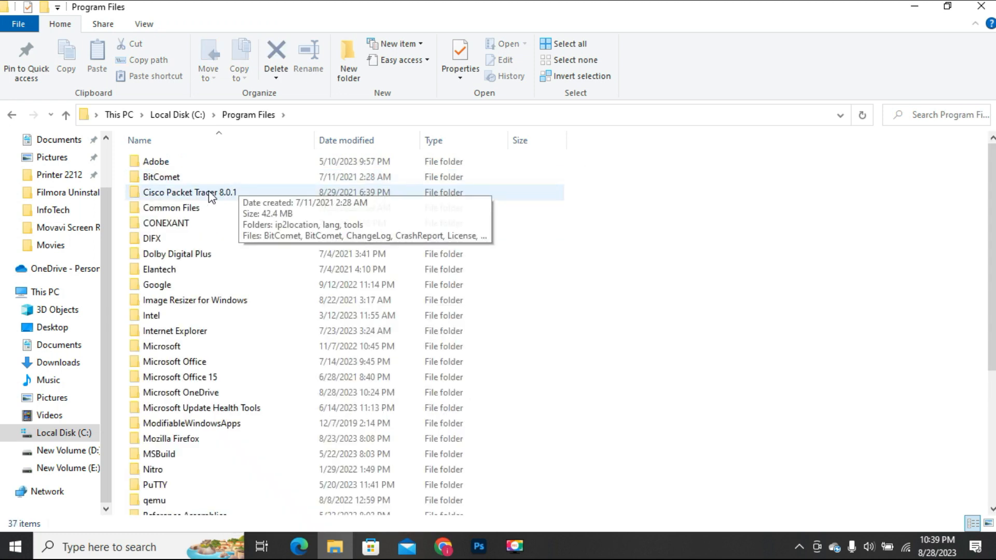
click(173, 361)
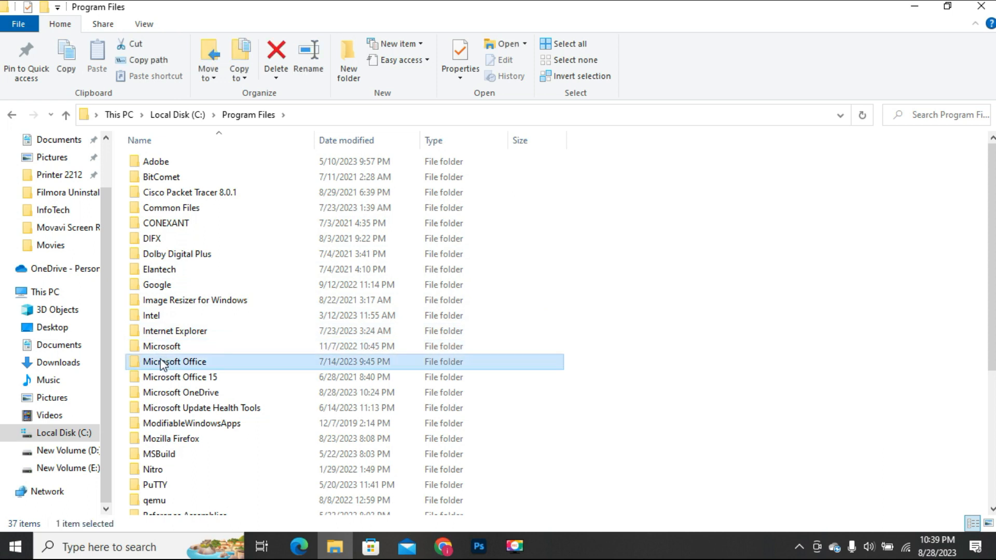
right_click(173, 361)
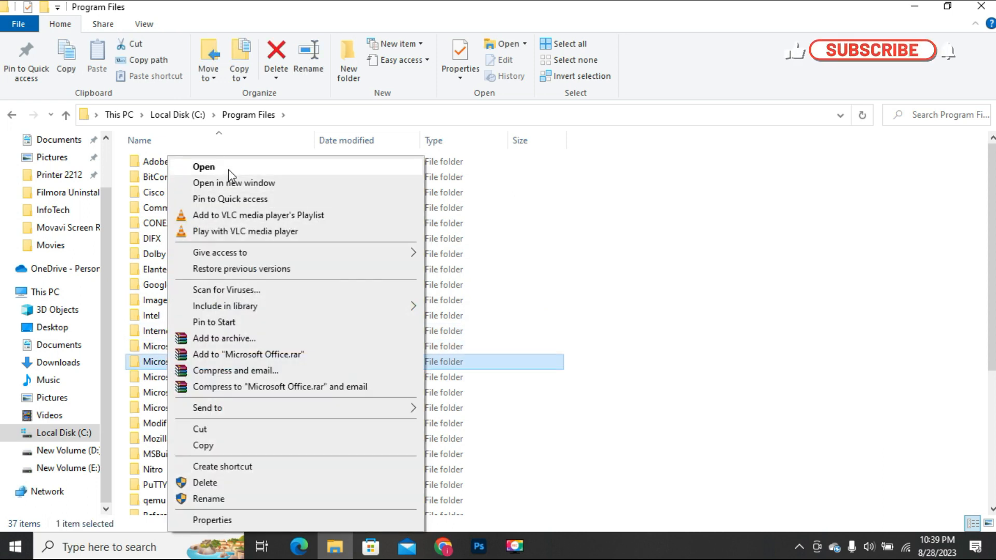
click(204, 166)
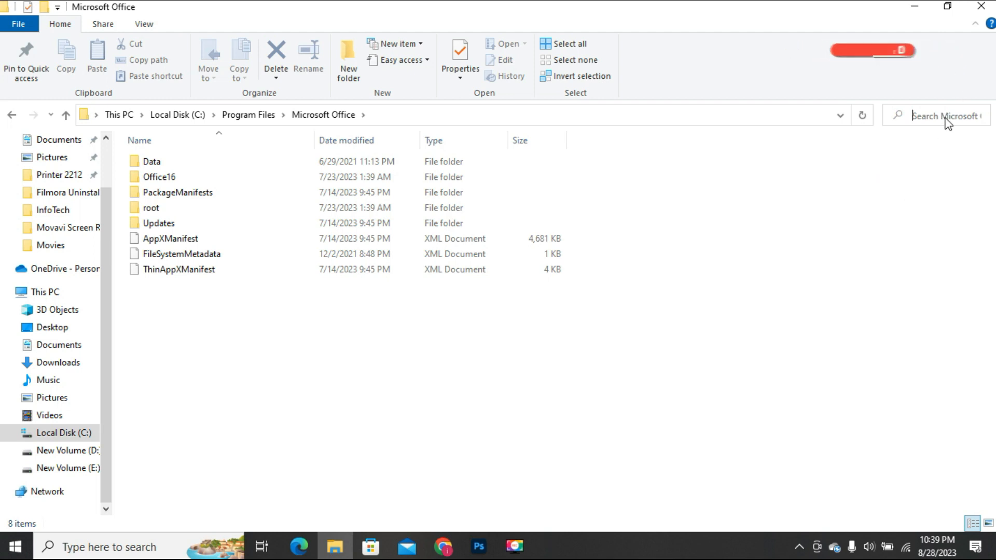
- Search 'scanpst' in Microsoft Office and select the SCANPST result from root\Office16, showing its actions
text(scanpst)
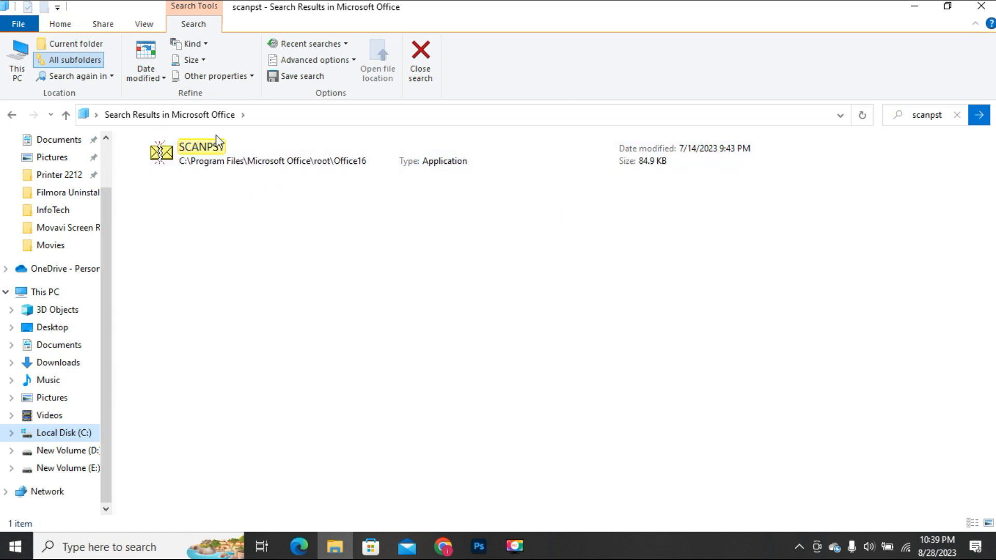
click(201, 154)
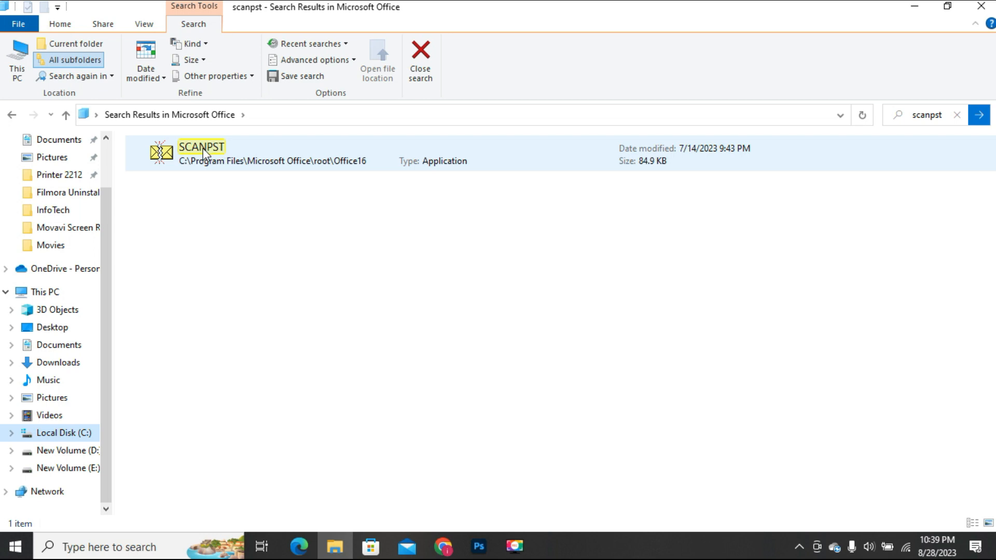
right_click(200, 152)
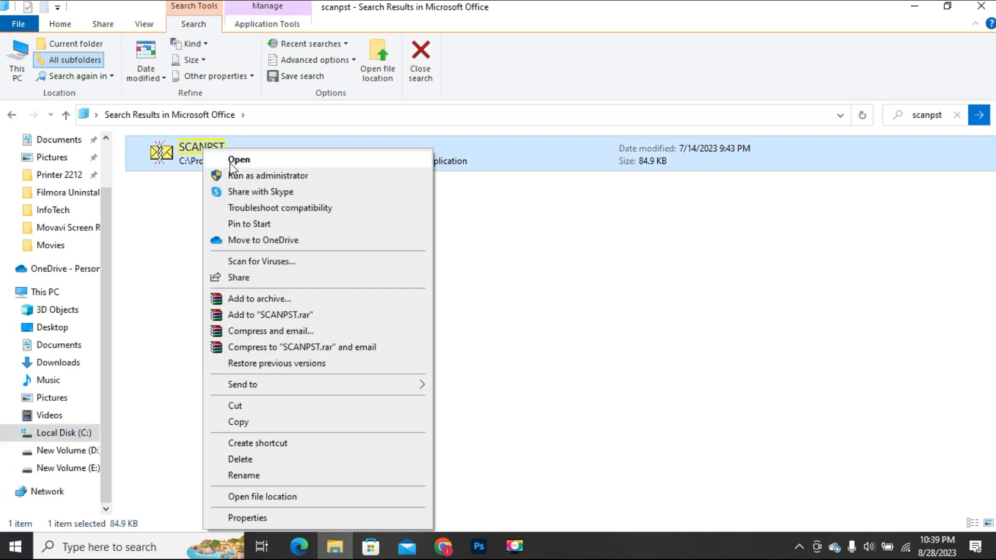
- Launch SCANPST and choose the .pst data file from Documents\Outlook Files as the file to scan
click(238, 159)
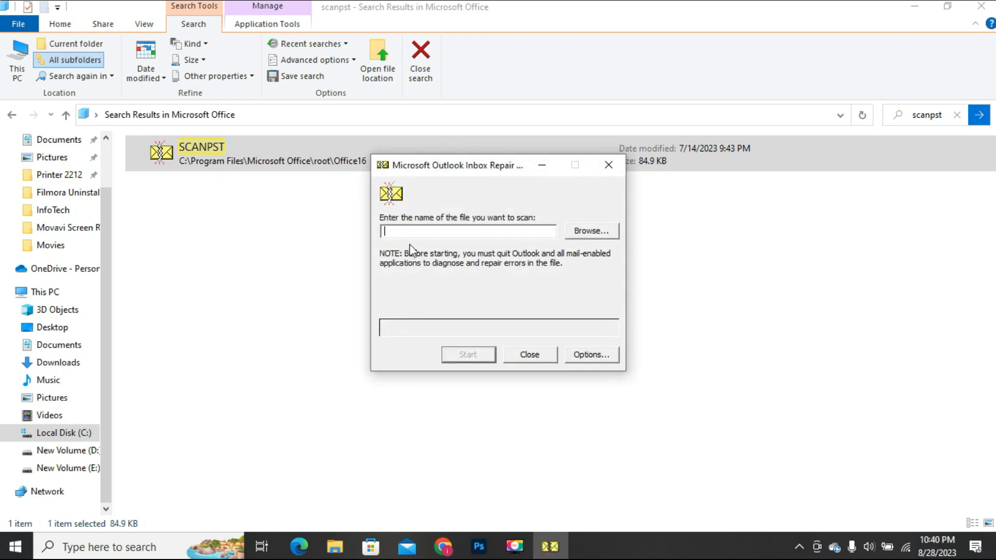
mouse_move(489, 225)
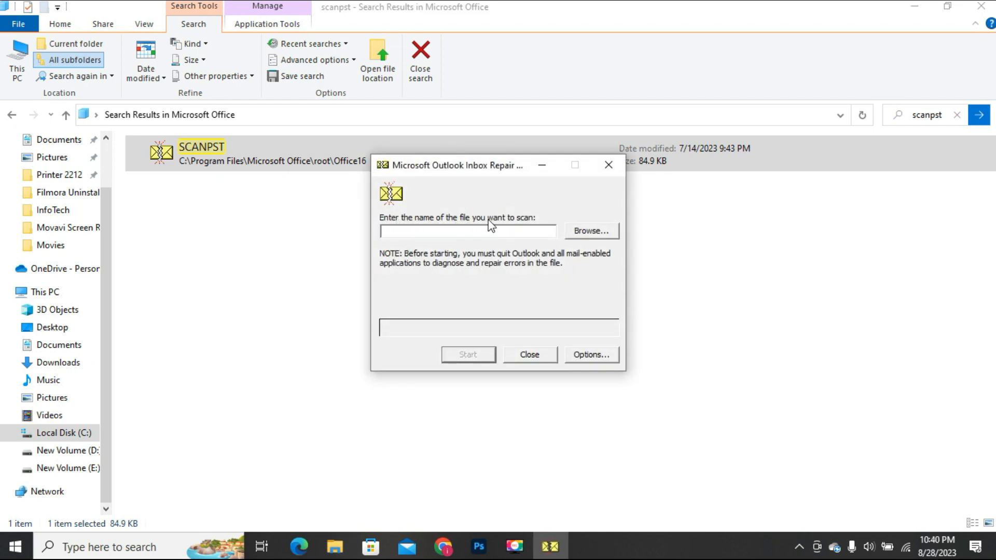
mouse_move(601, 243)
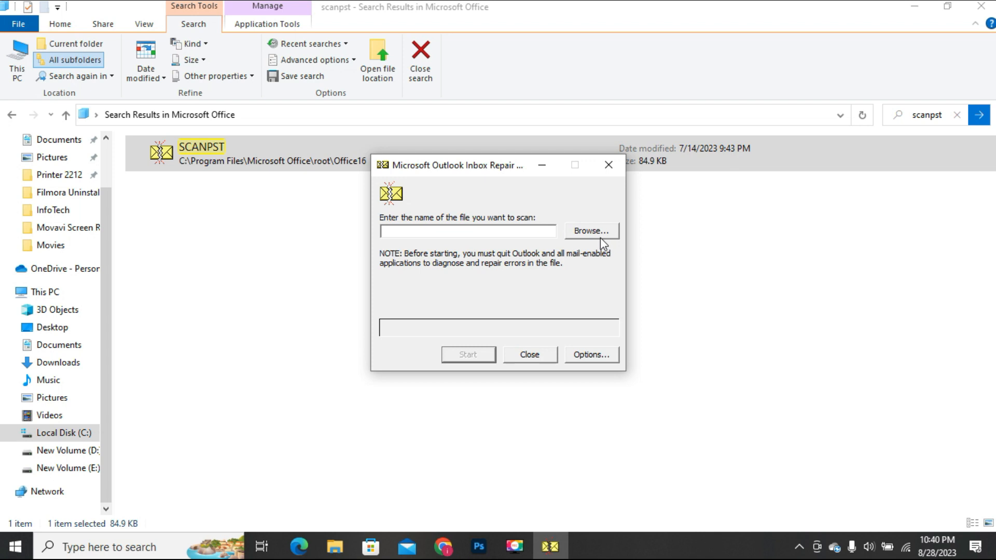
click(590, 231)
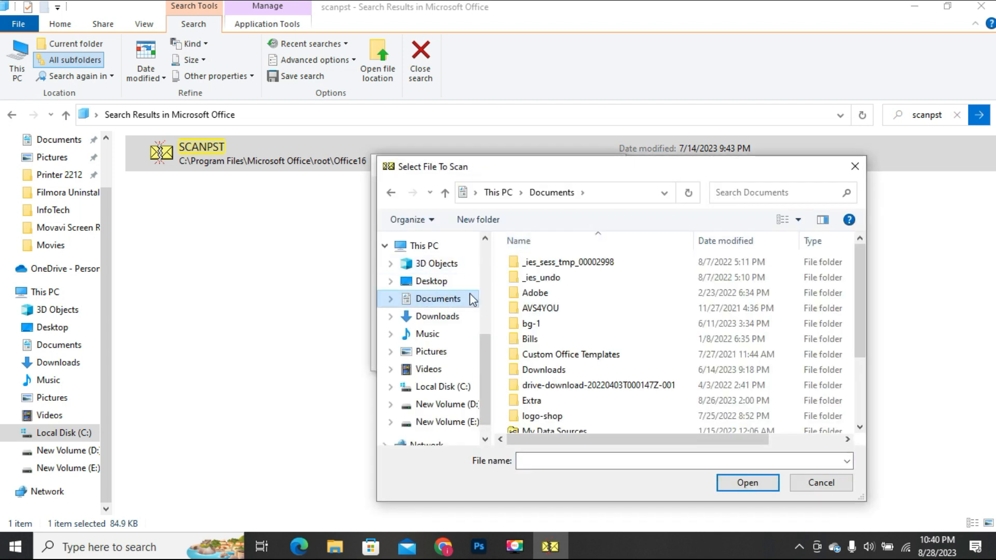
scroll(down, 3)
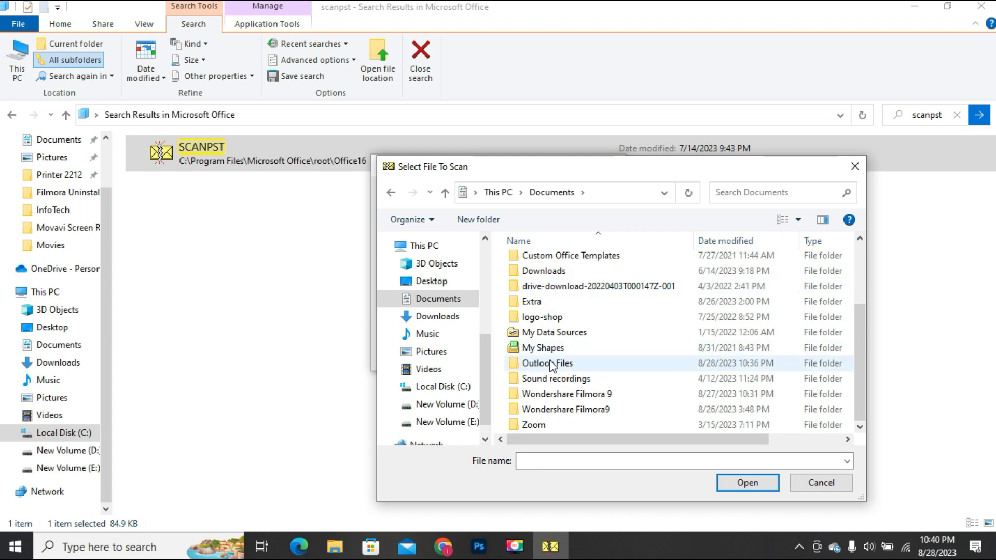
right_click(547, 363)
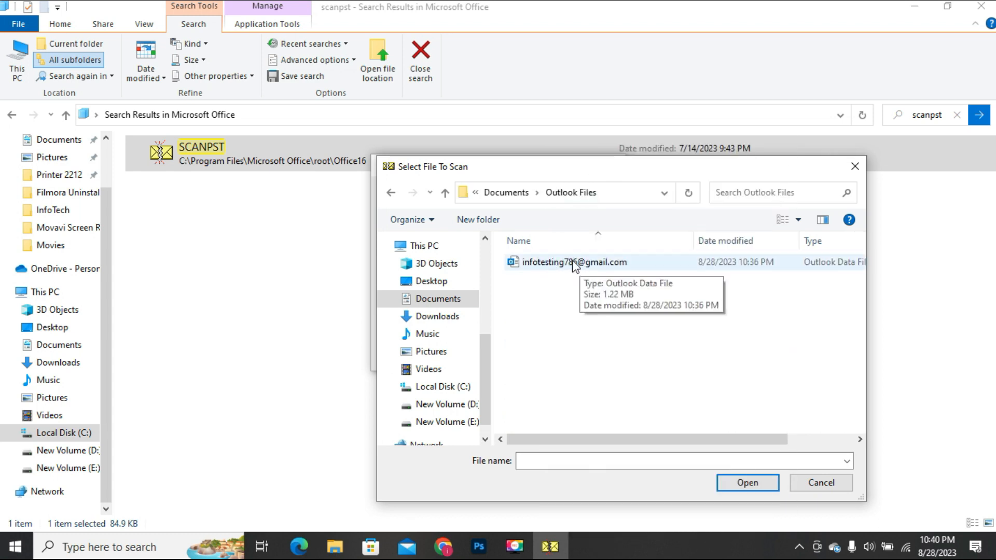
click(574, 262)
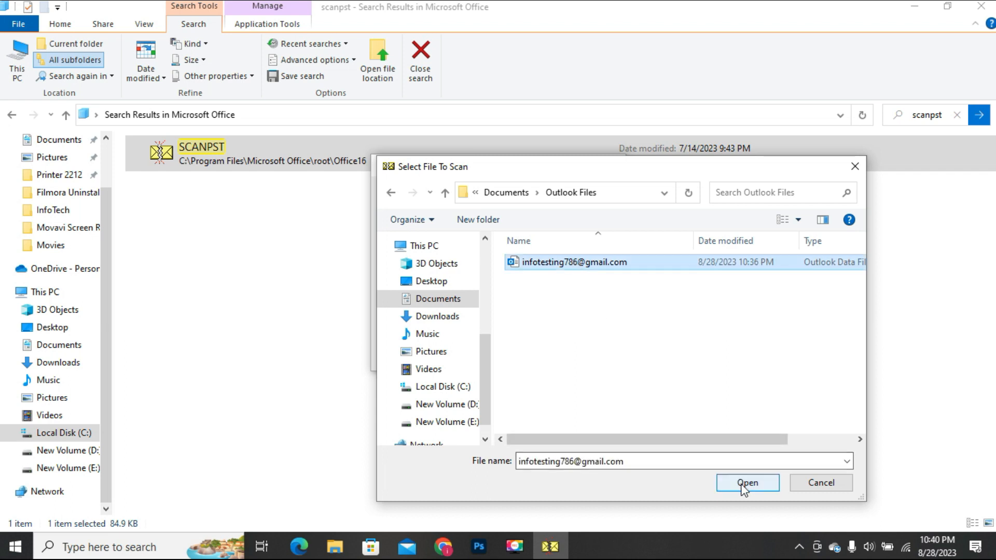
click(748, 482)
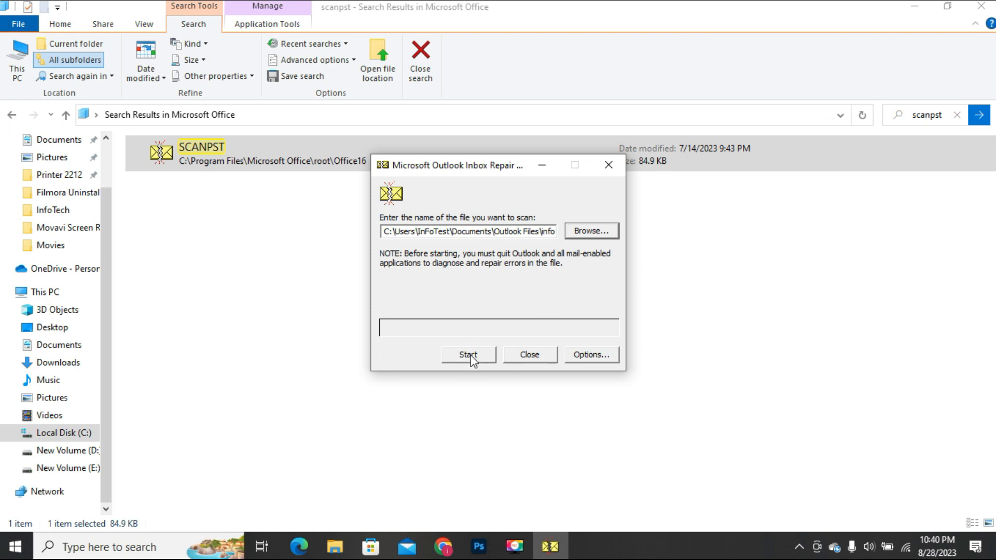
- Start the scan of the chosen data file, keeping the backup option checked
click(468, 355)
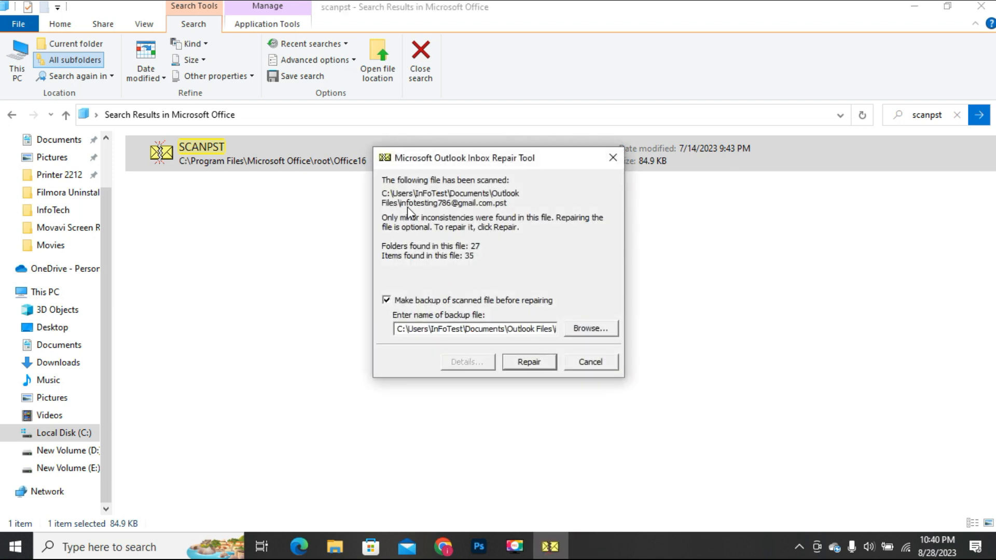
mouse_move(499, 189)
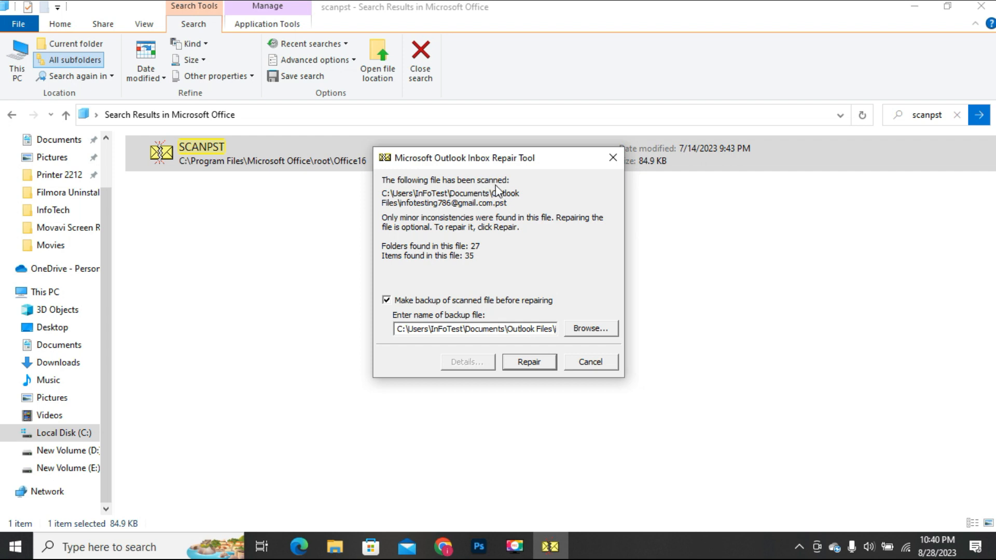
mouse_move(398, 209)
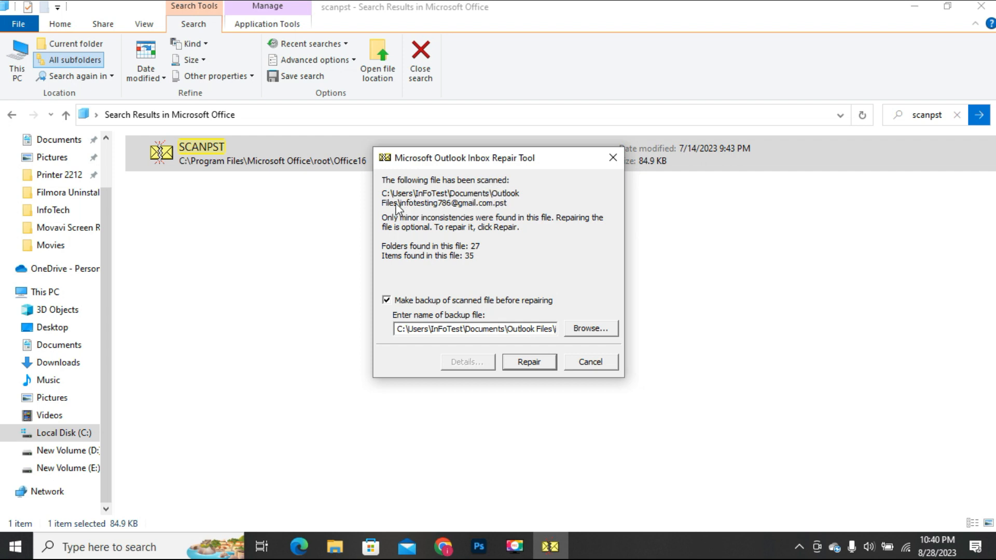
mouse_move(392, 237)
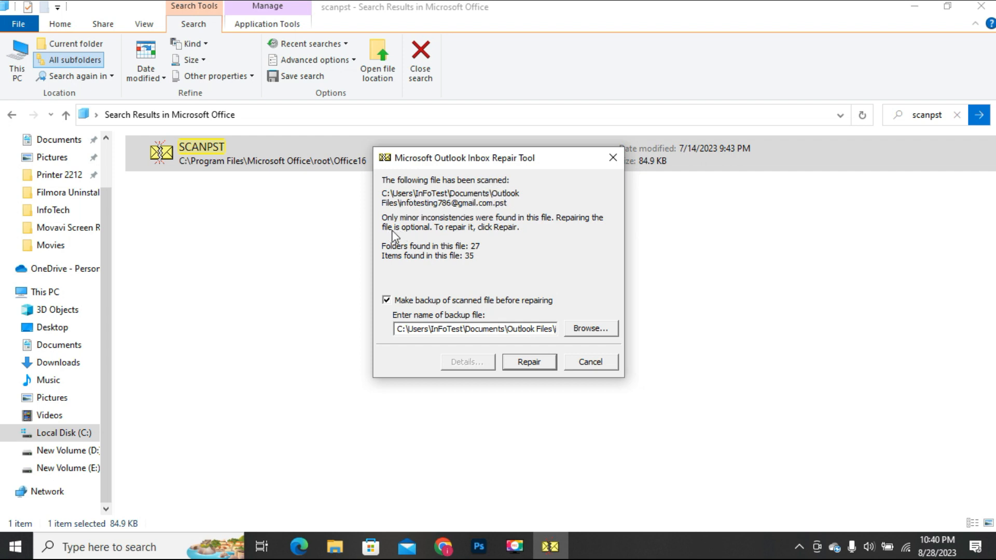
mouse_move(456, 228)
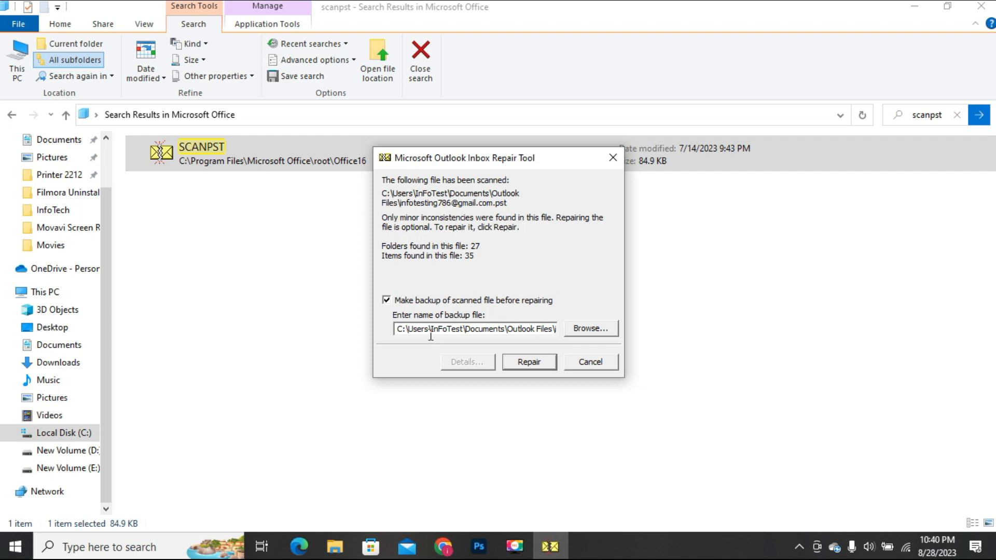
mouse_move(452, 312)
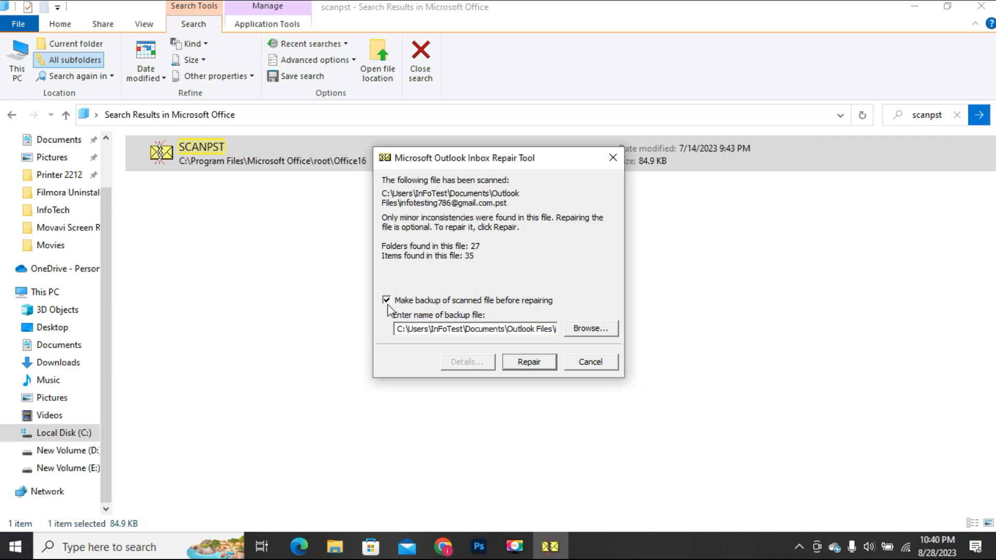
mouse_move(463, 346)
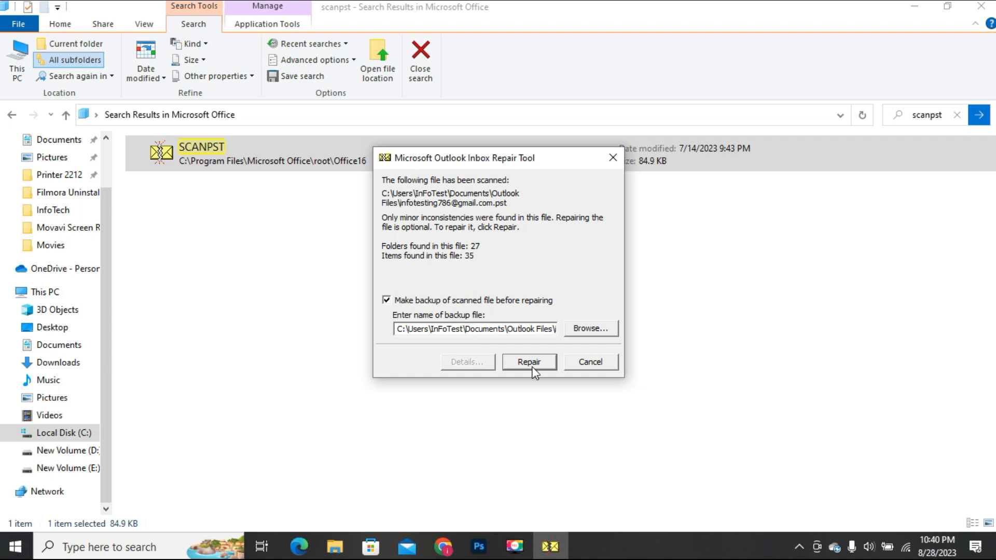
mouse_move(476, 317)
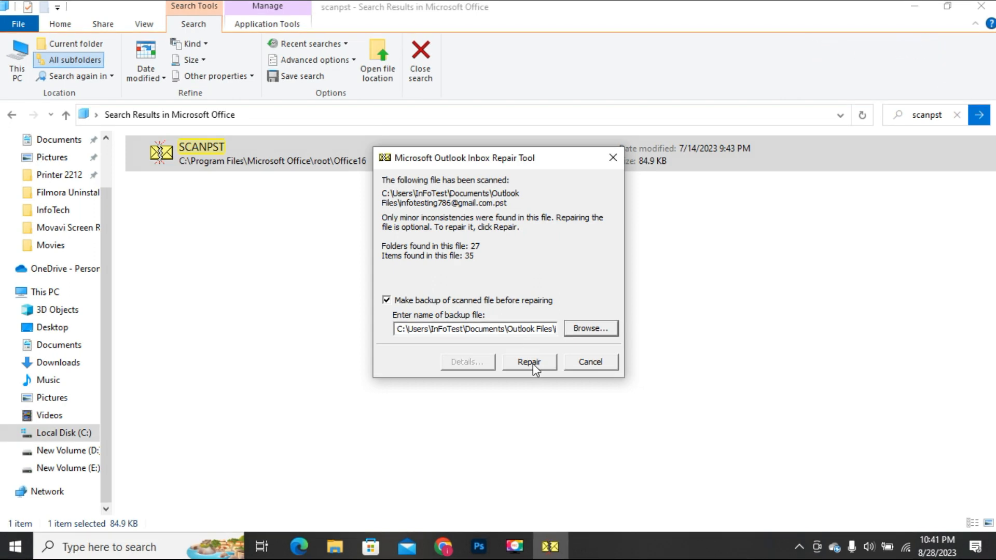
- Repair the scanned data file and dismiss the 'Repair complete' notice
click(528, 361)
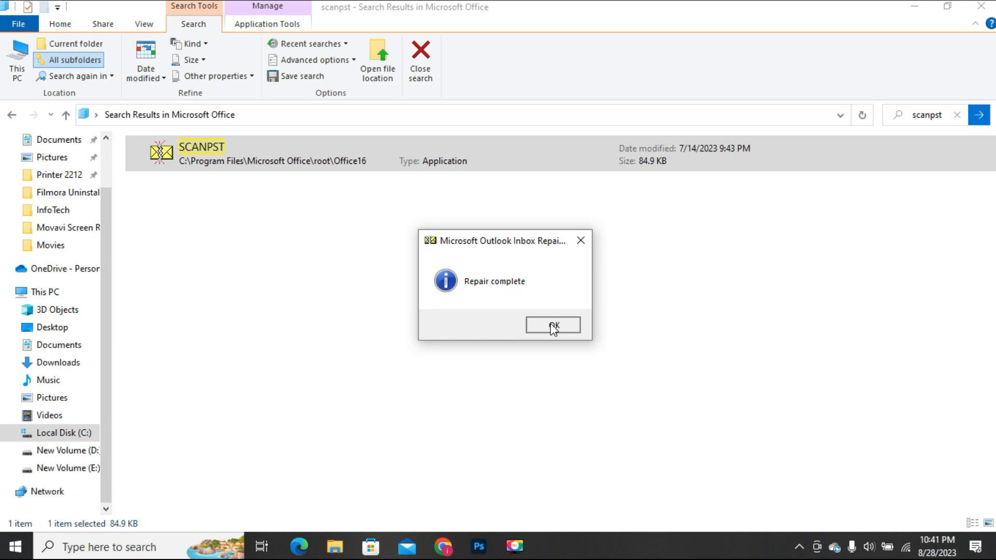
click(552, 325)
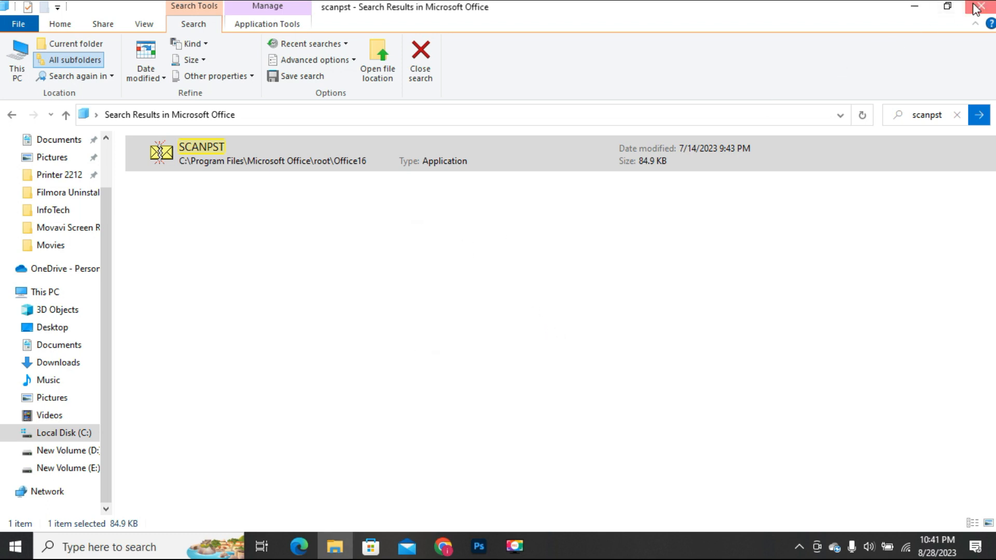
- Relaunch Outlook from Start search, view the Microsoft message in the Inbox, then close Outlook
click(986, 8)
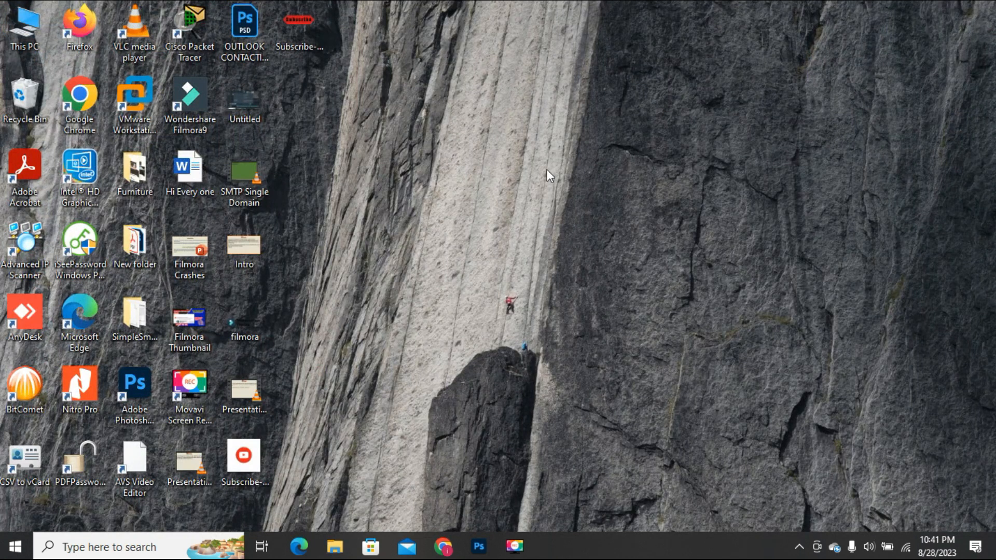
mouse_move(525, 184)
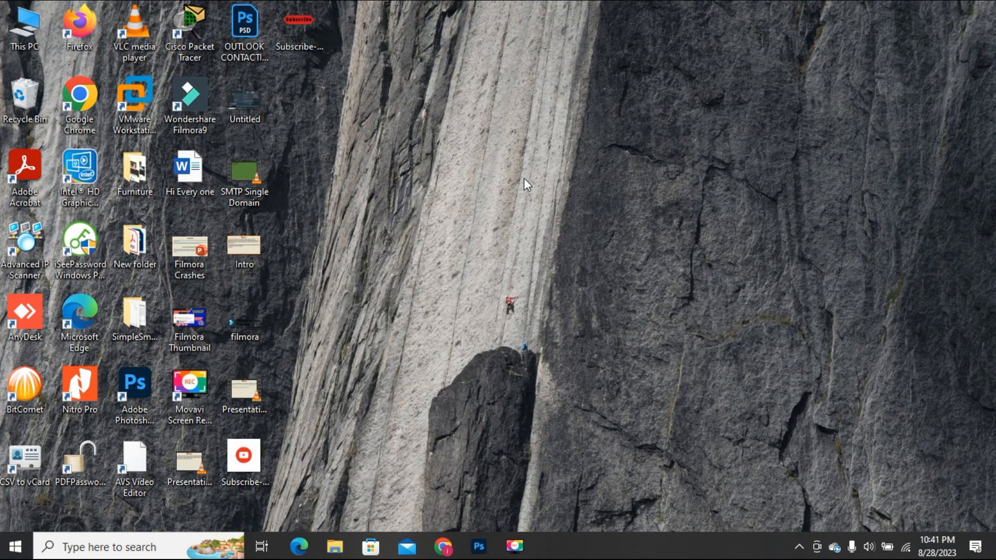
click(15, 547)
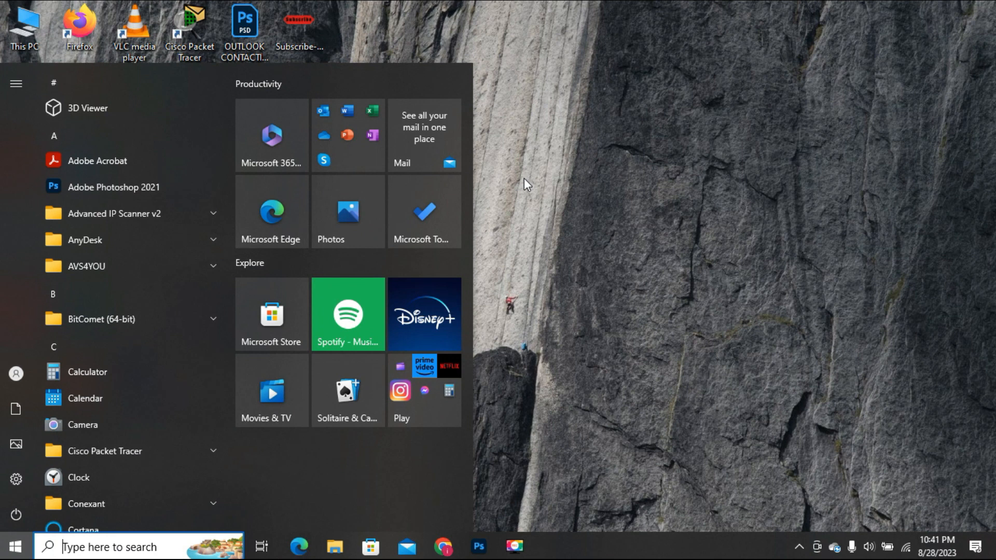
text(outloo)
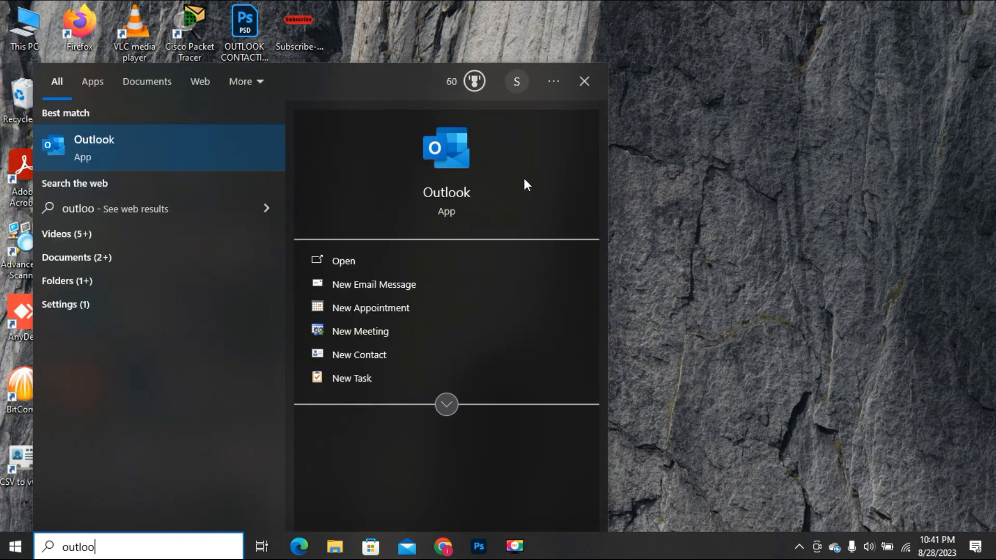
mouse_move(130, 157)
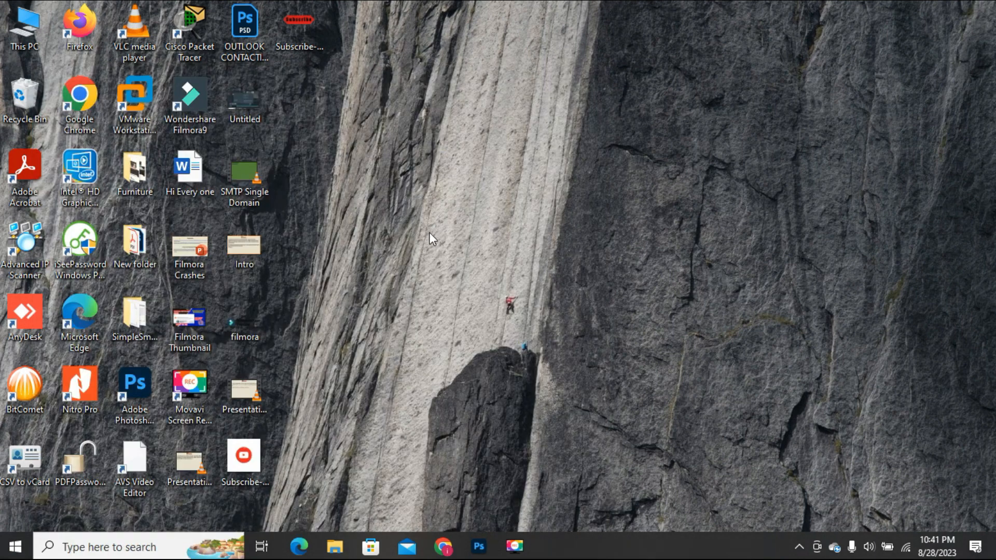
click(550, 546)
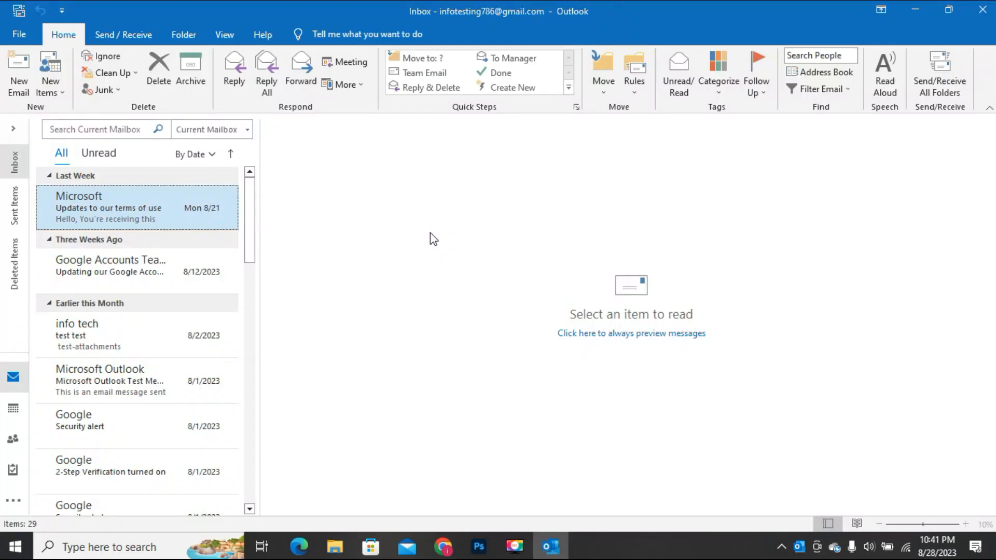
mouse_move(185, 218)
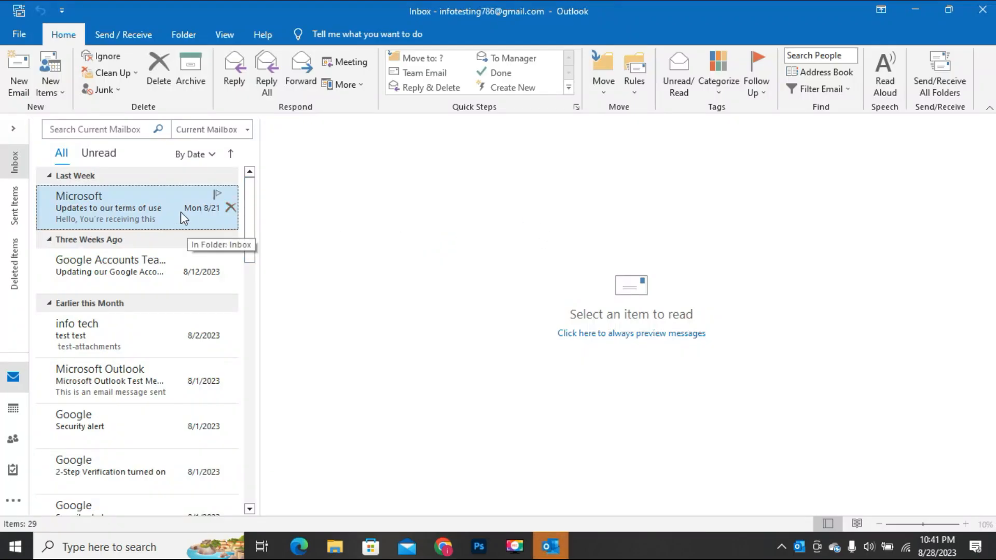
click(939, 70)
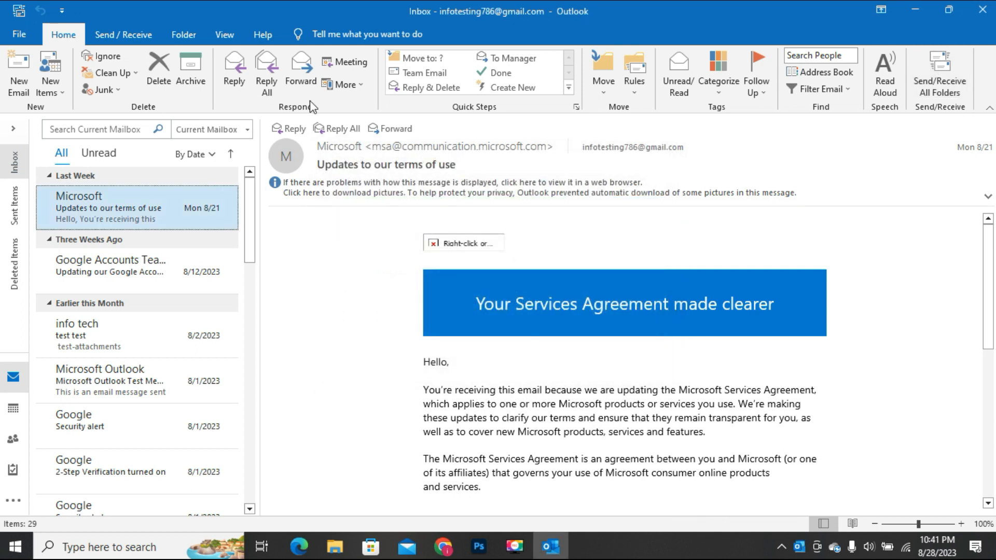
mouse_move(893, 35)
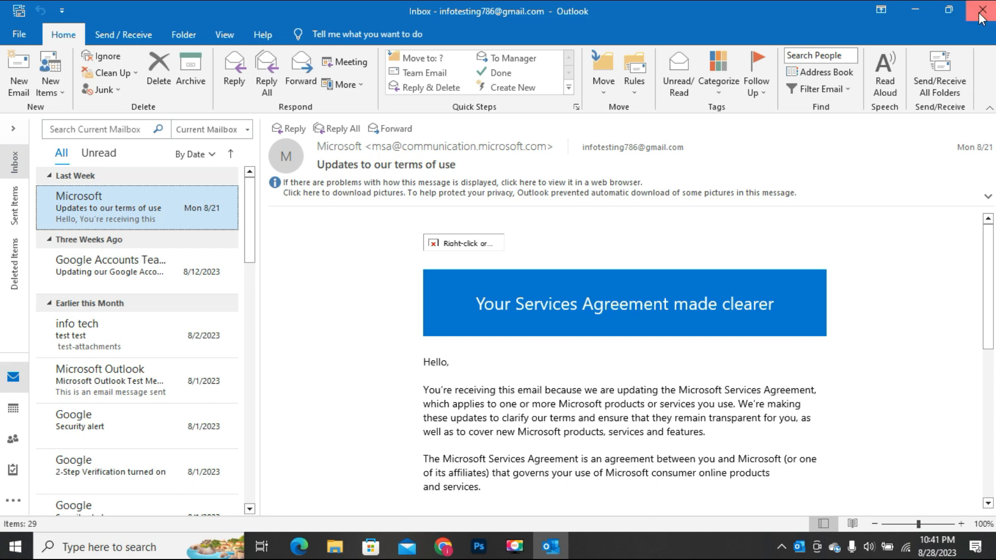
click(981, 11)
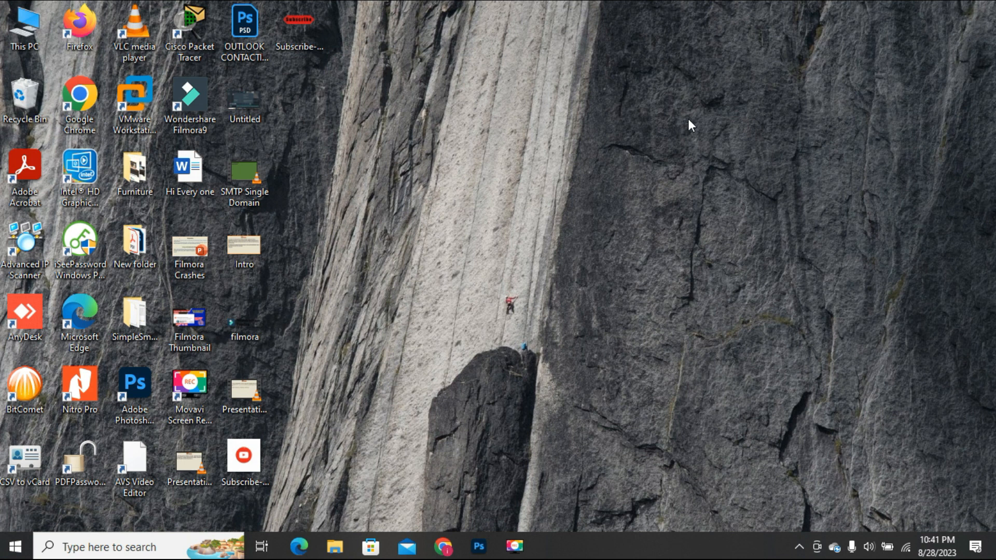
mouse_move(63, 51)
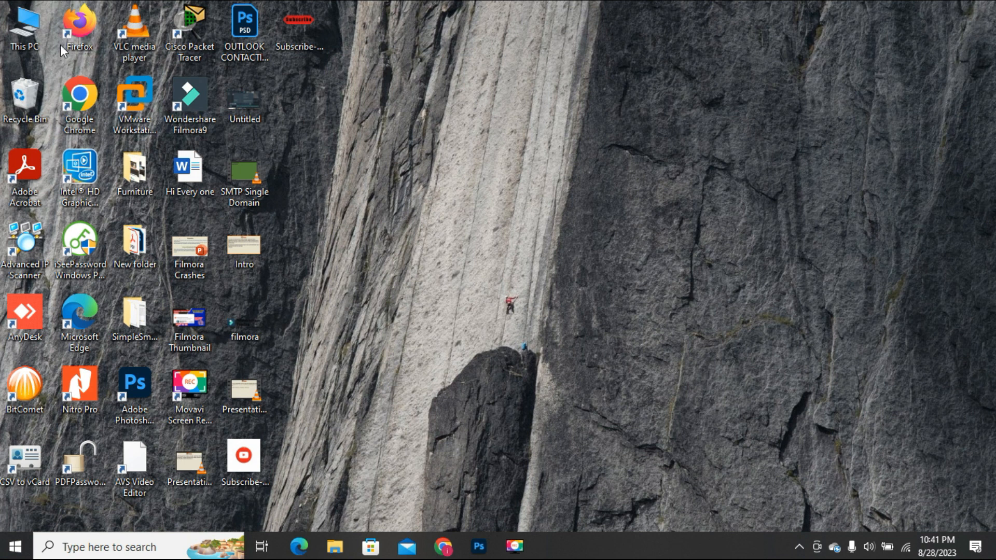
- Navigate from This PC into Documents and then into the Outlook Files folder
right_click(24, 29)
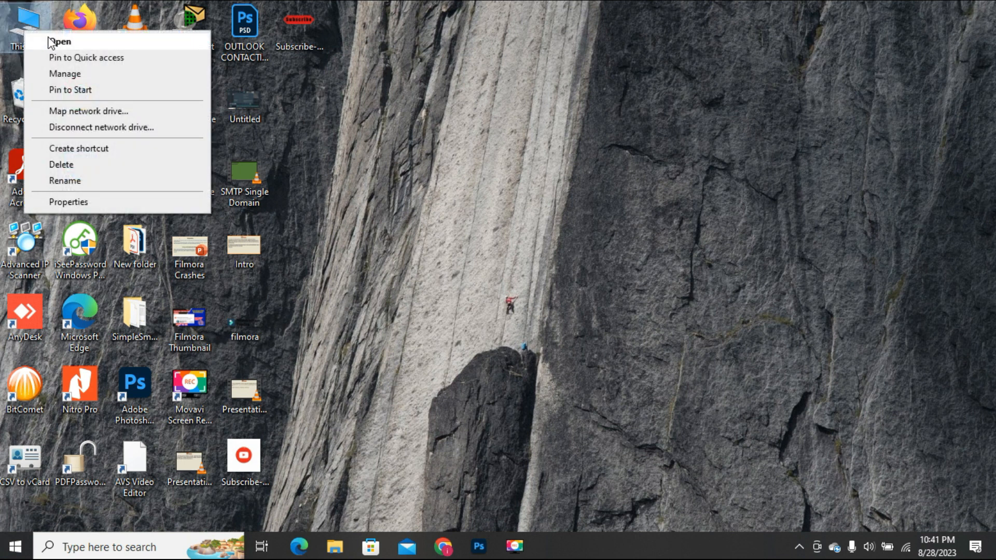
click(60, 41)
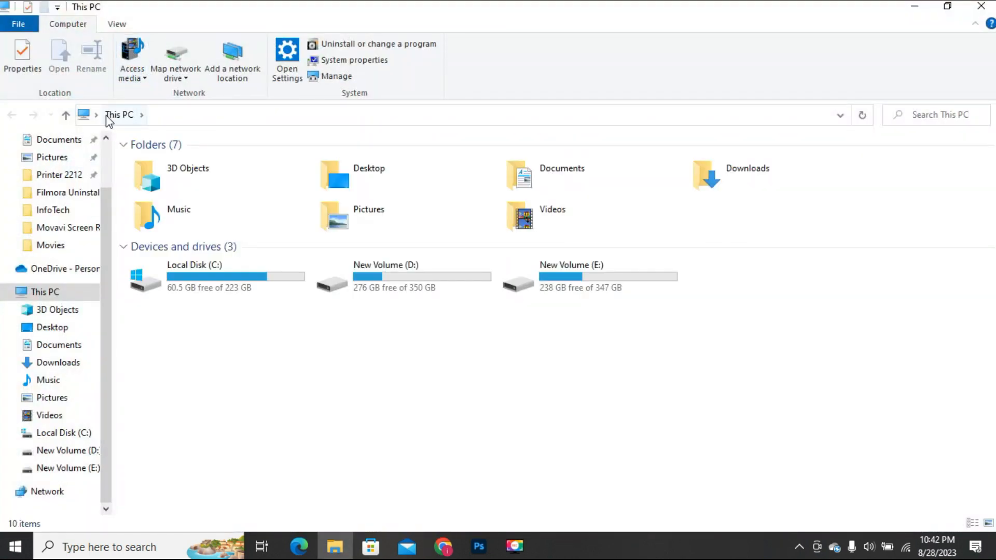
scroll(up, 3)
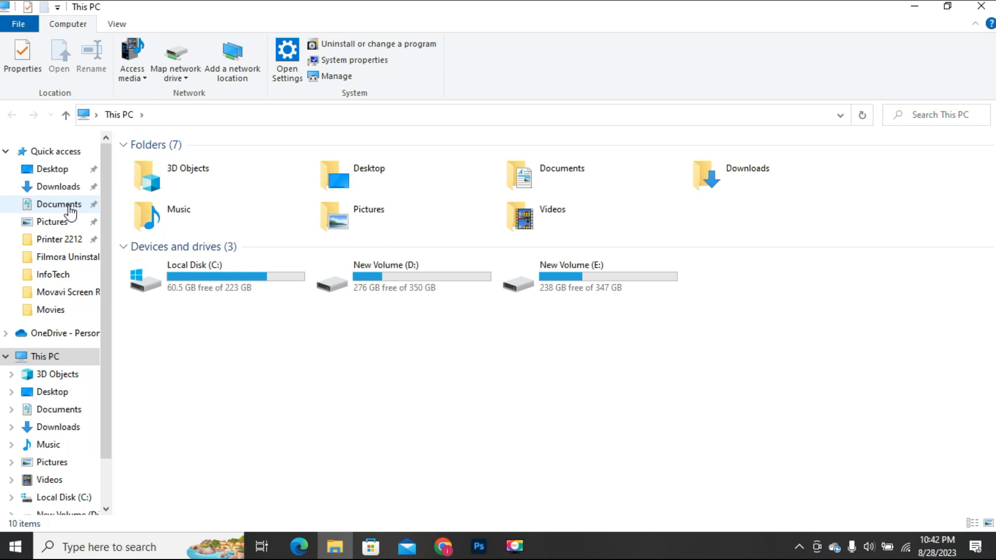
double_click(59, 204)
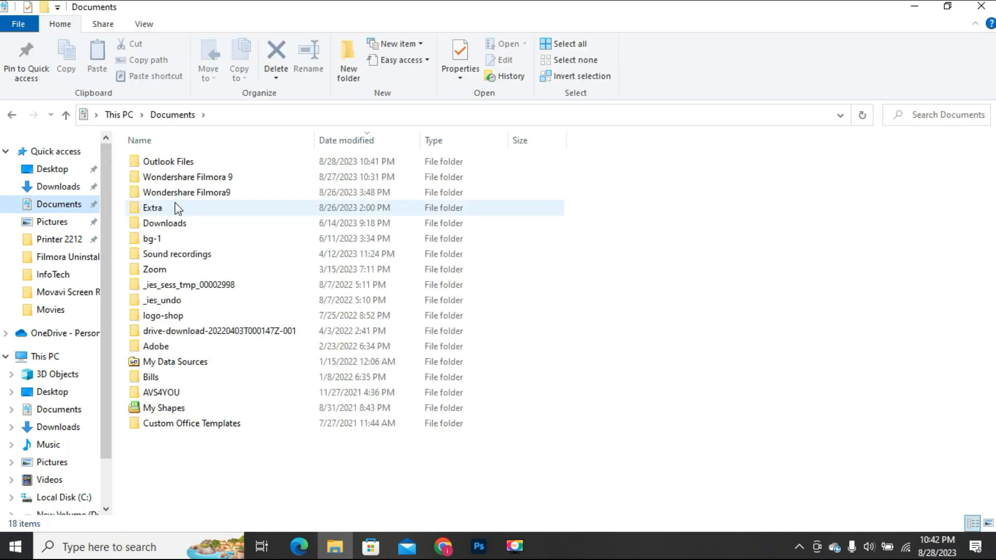
click(219, 331)
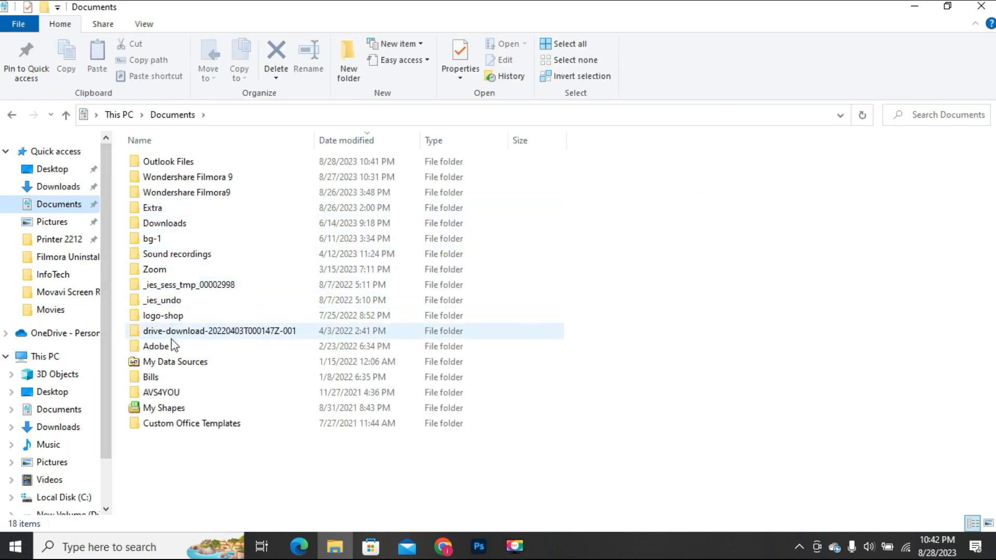
click(168, 161)
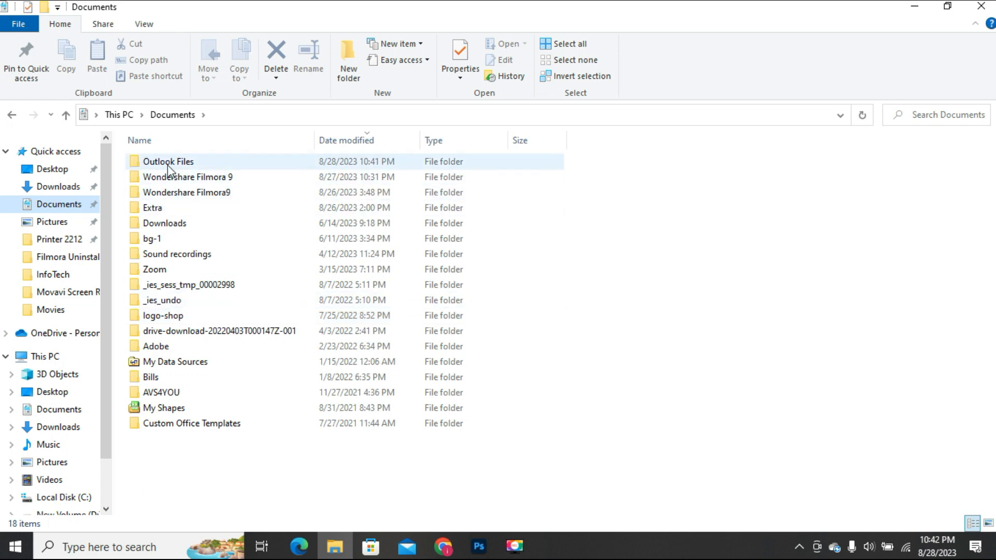
double_click(168, 162)
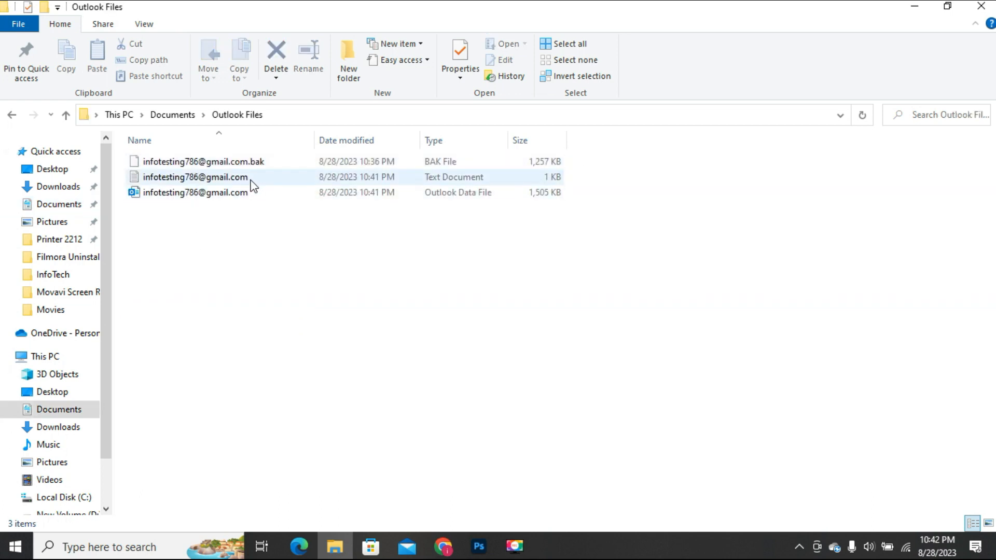
- Delete the .bak backup file and the text document, leaving only the Outlook data file
click(203, 162)
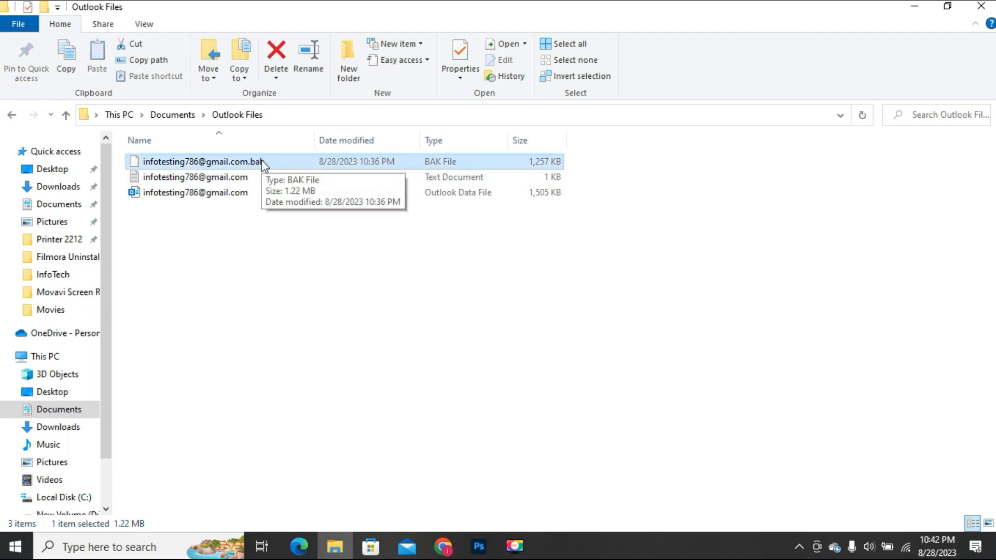
mouse_move(251, 193)
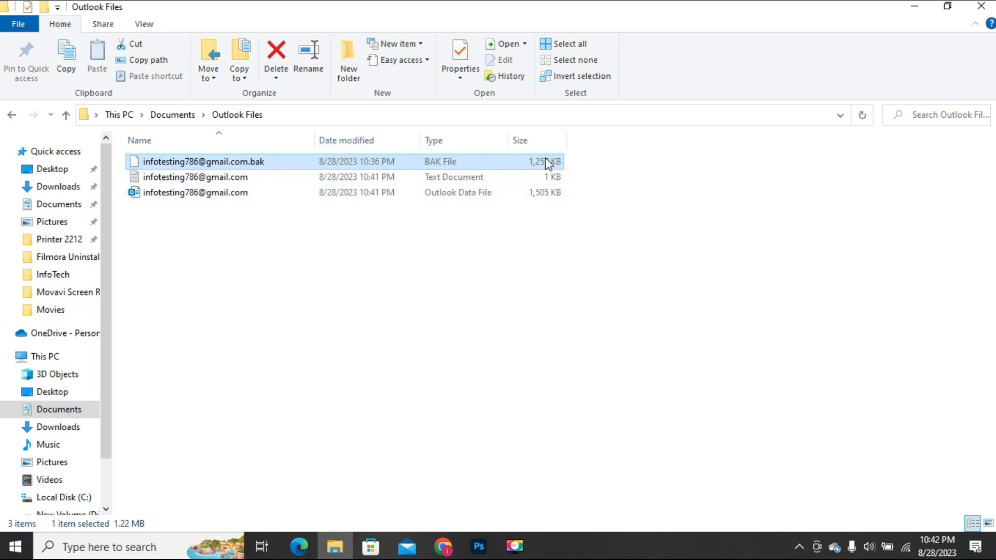
mouse_move(248, 160)
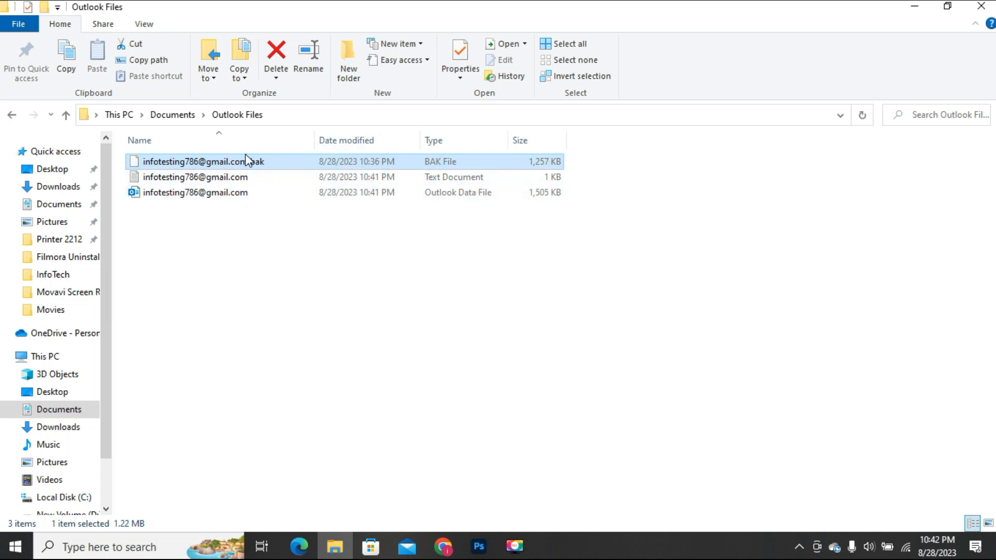
right_click(203, 162)
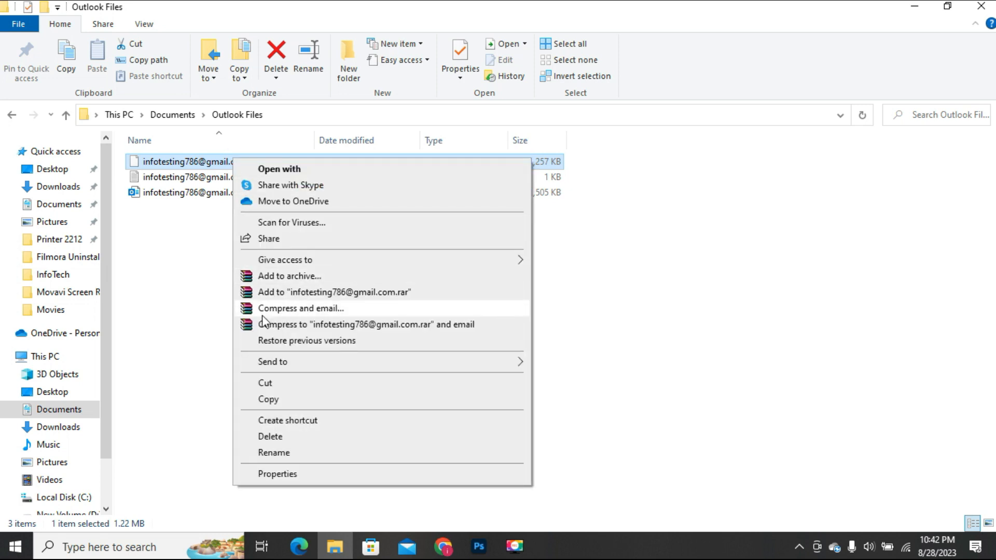
click(270, 437)
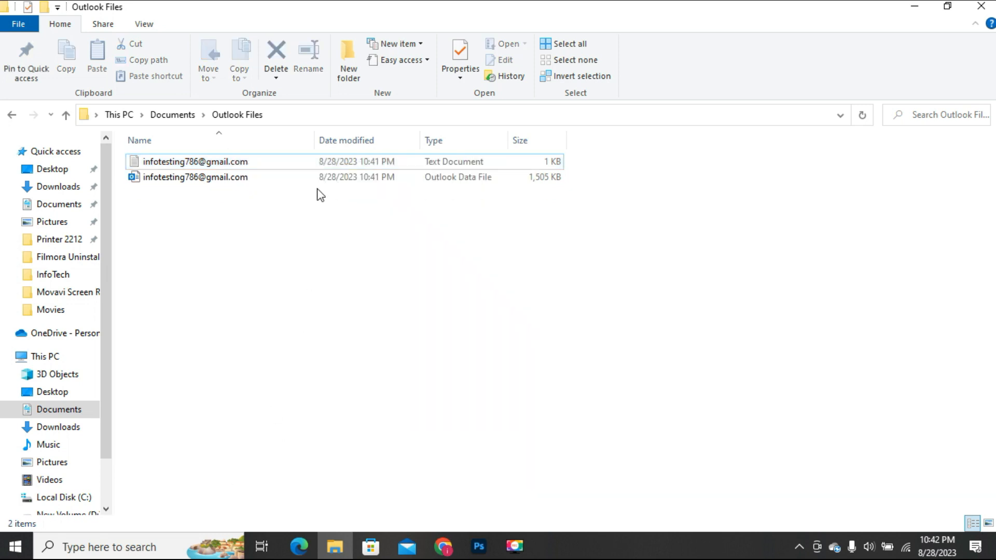
click(195, 162)
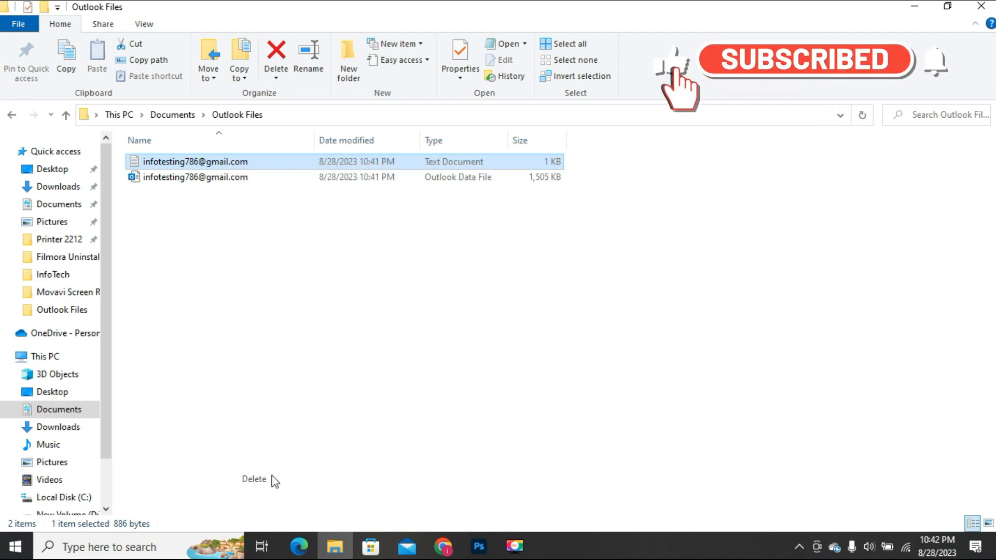
click(253, 479)
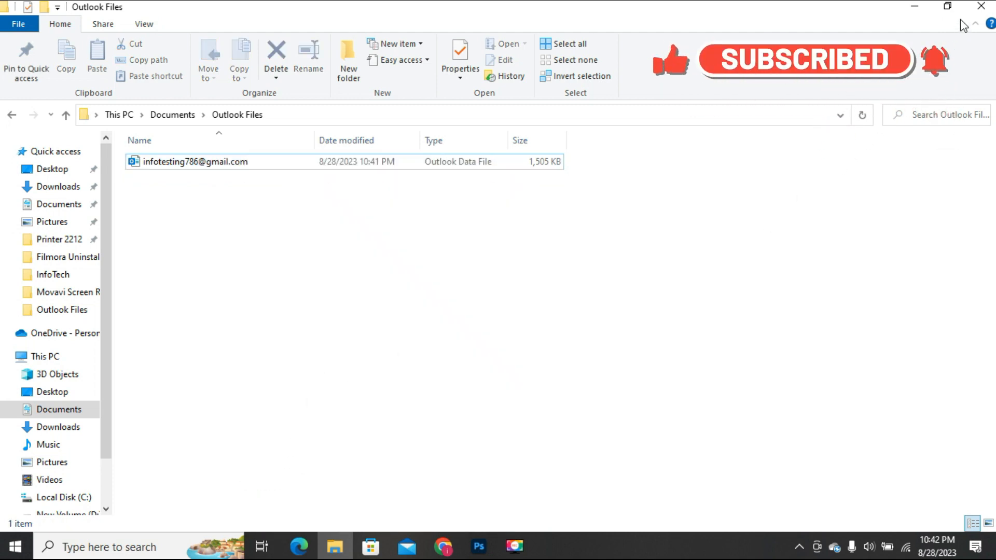